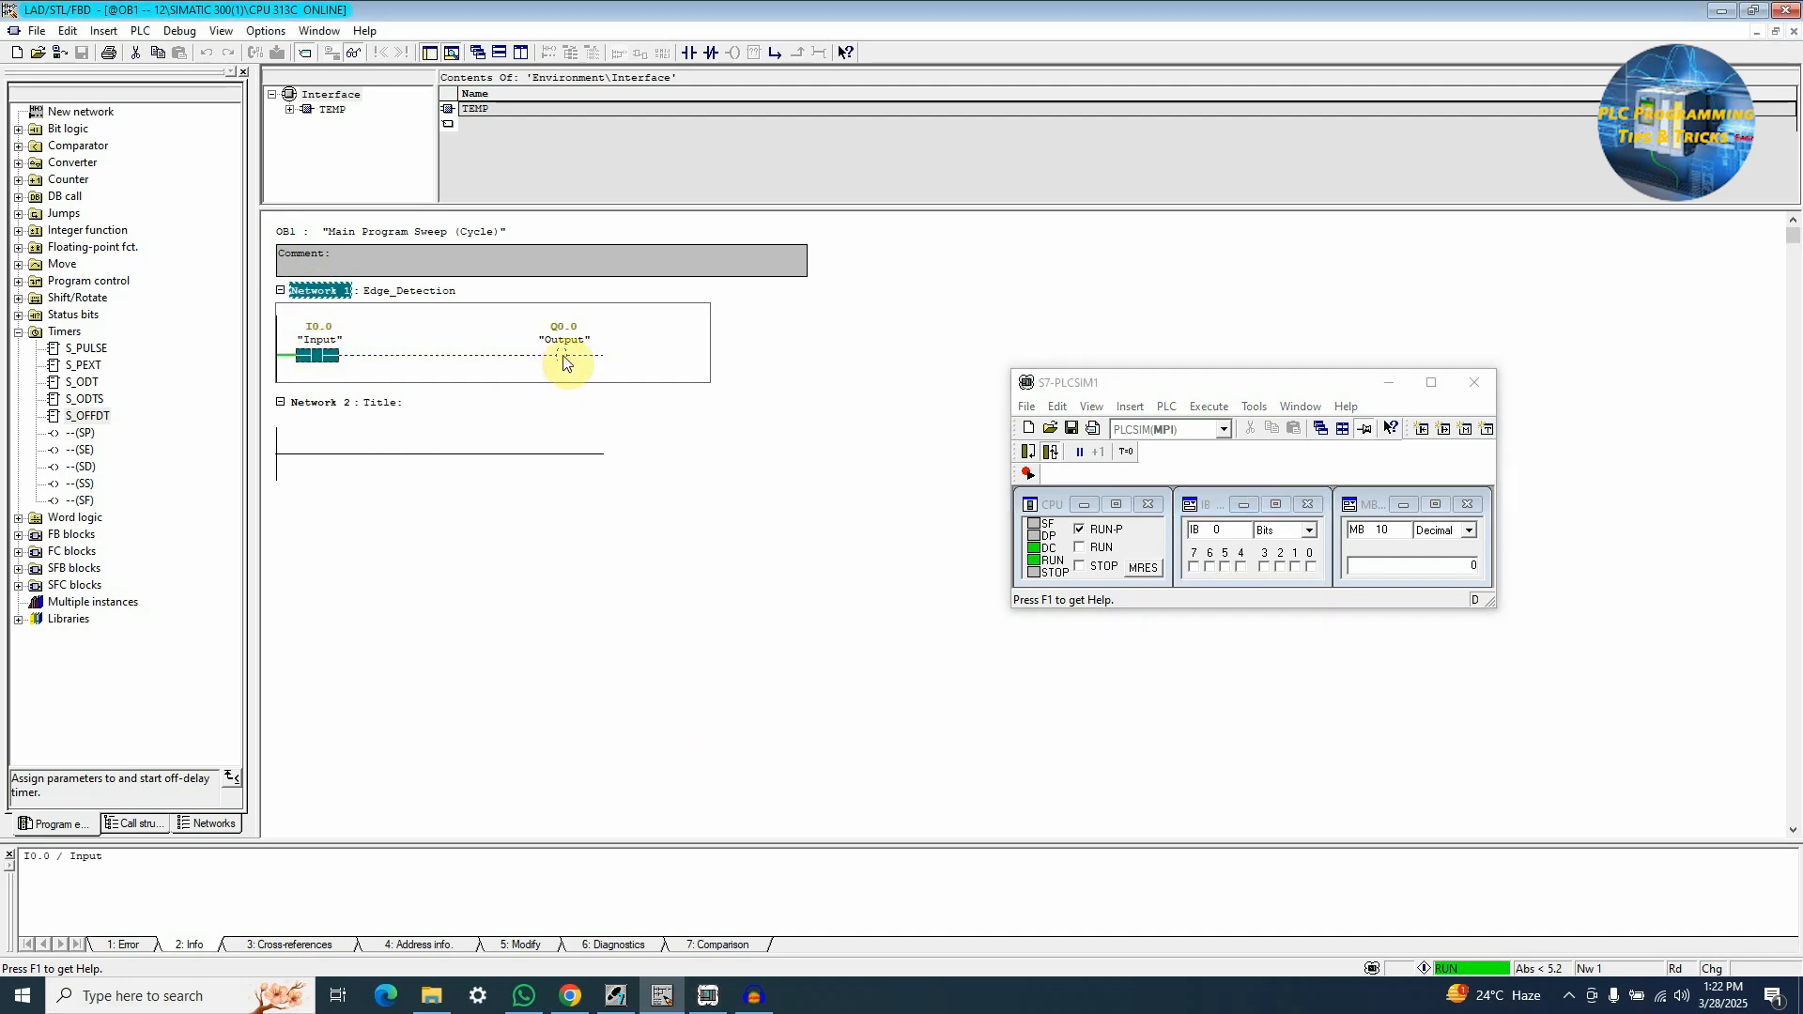
- Stop monitoring Network 1 and bring the simulated input byte window forward
click(328, 357)
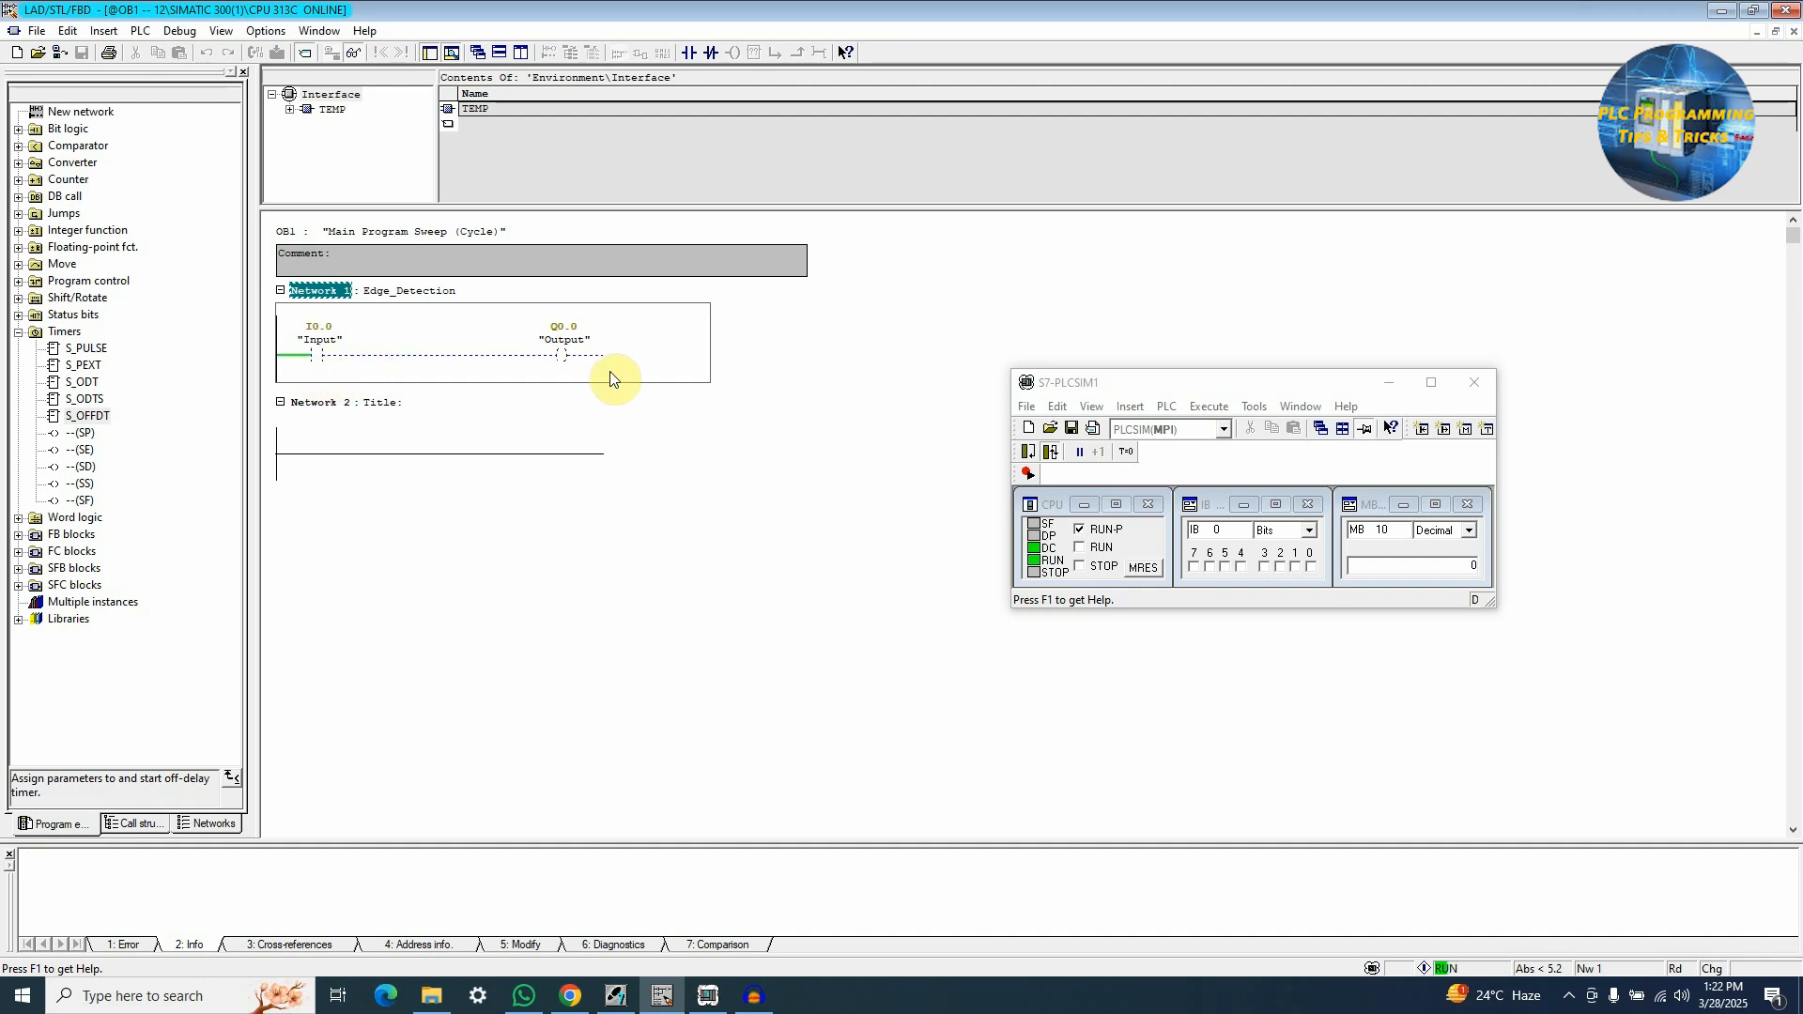
mouse_move(565, 377)
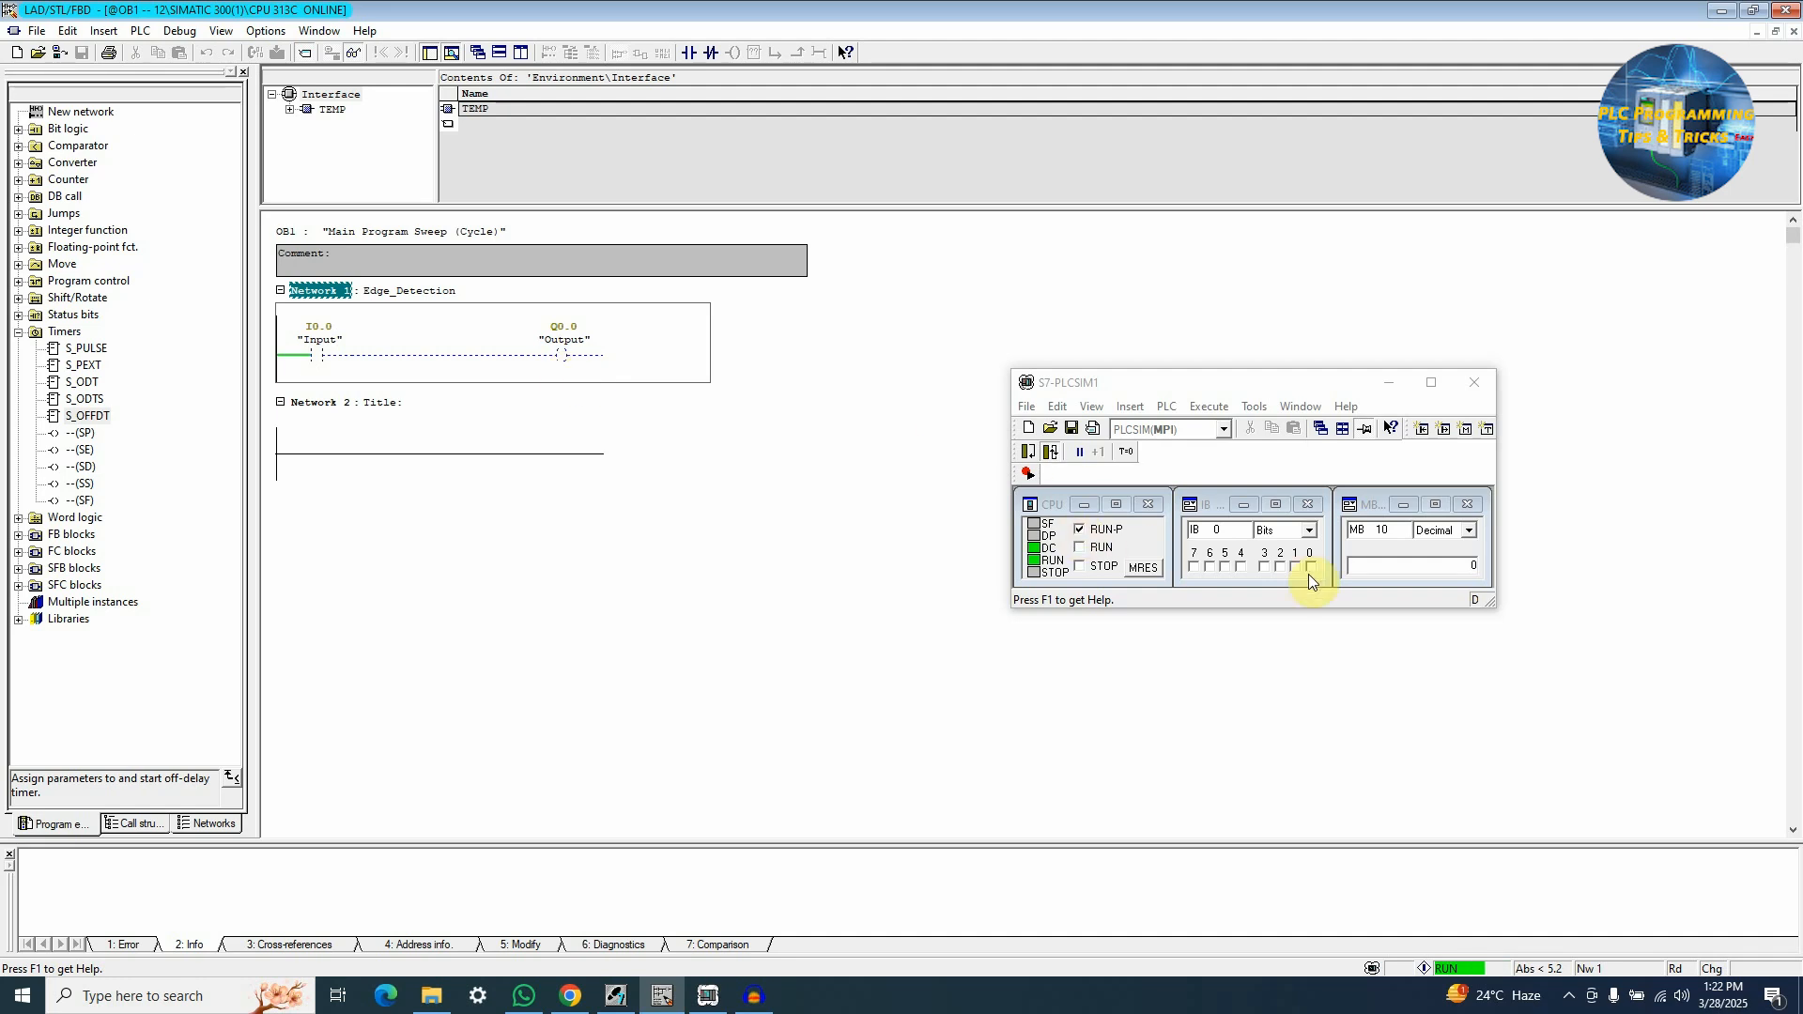
click(1309, 569)
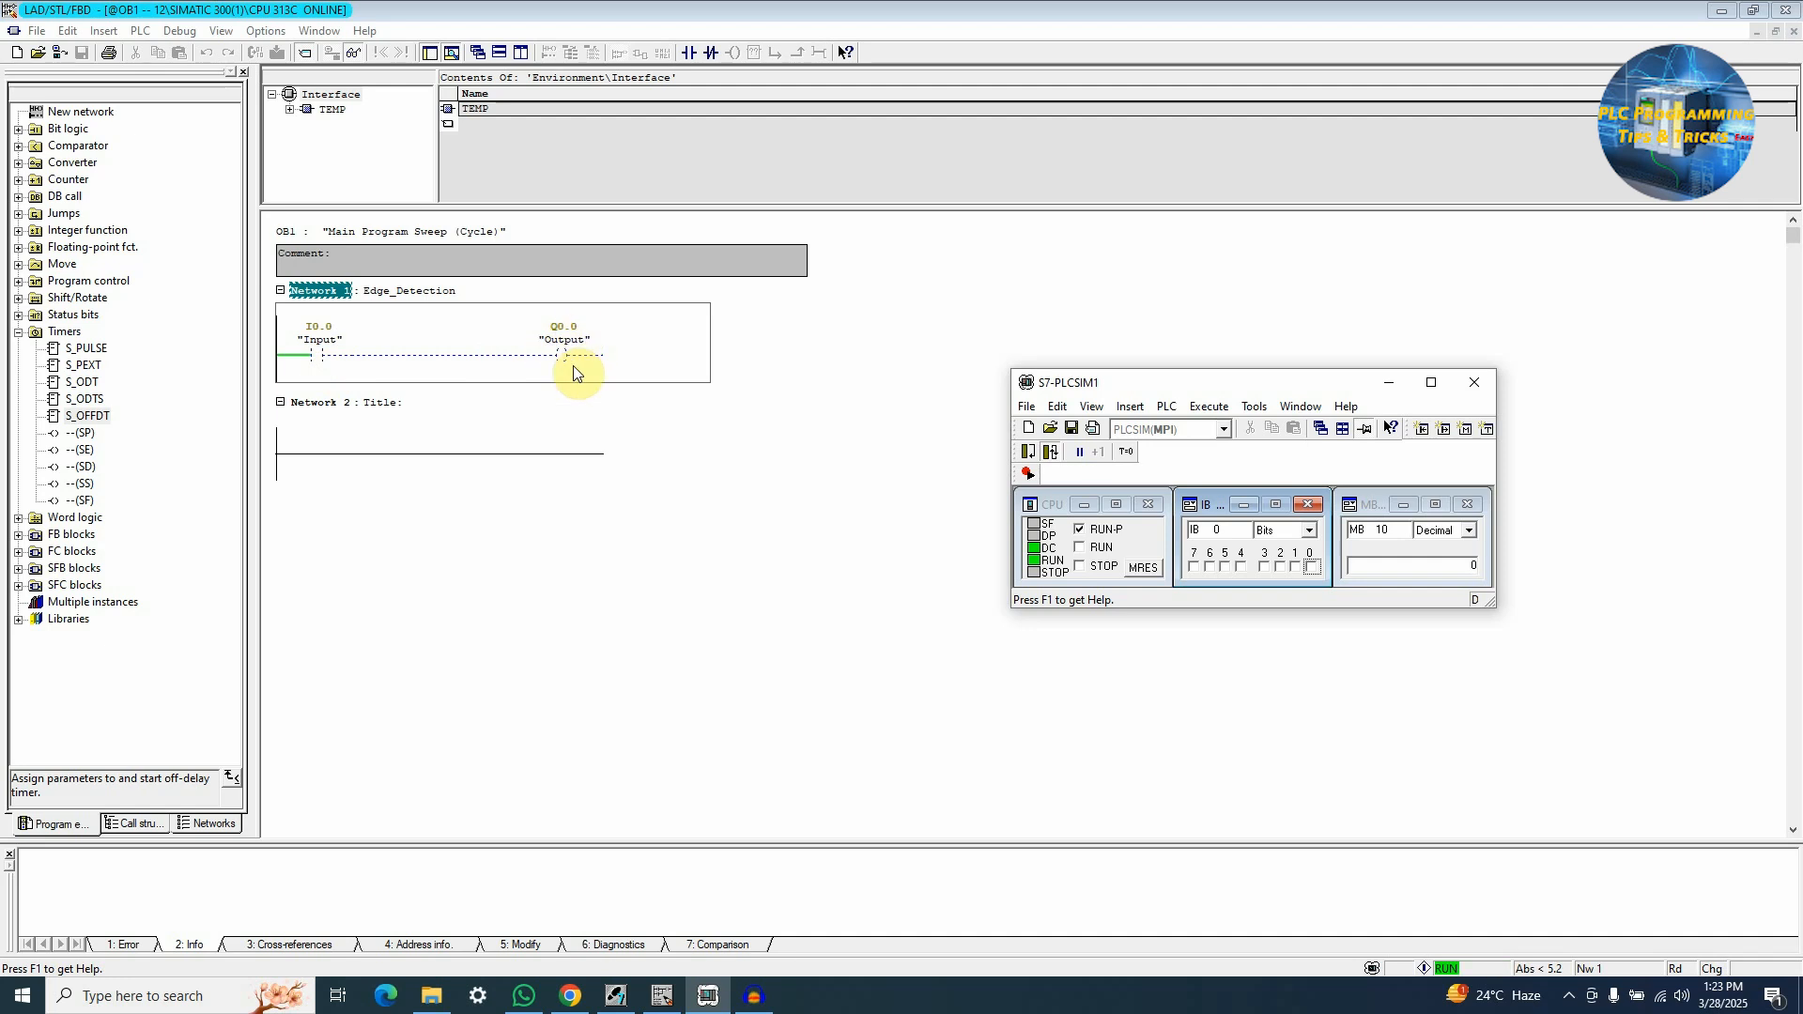
mouse_move(449, 366)
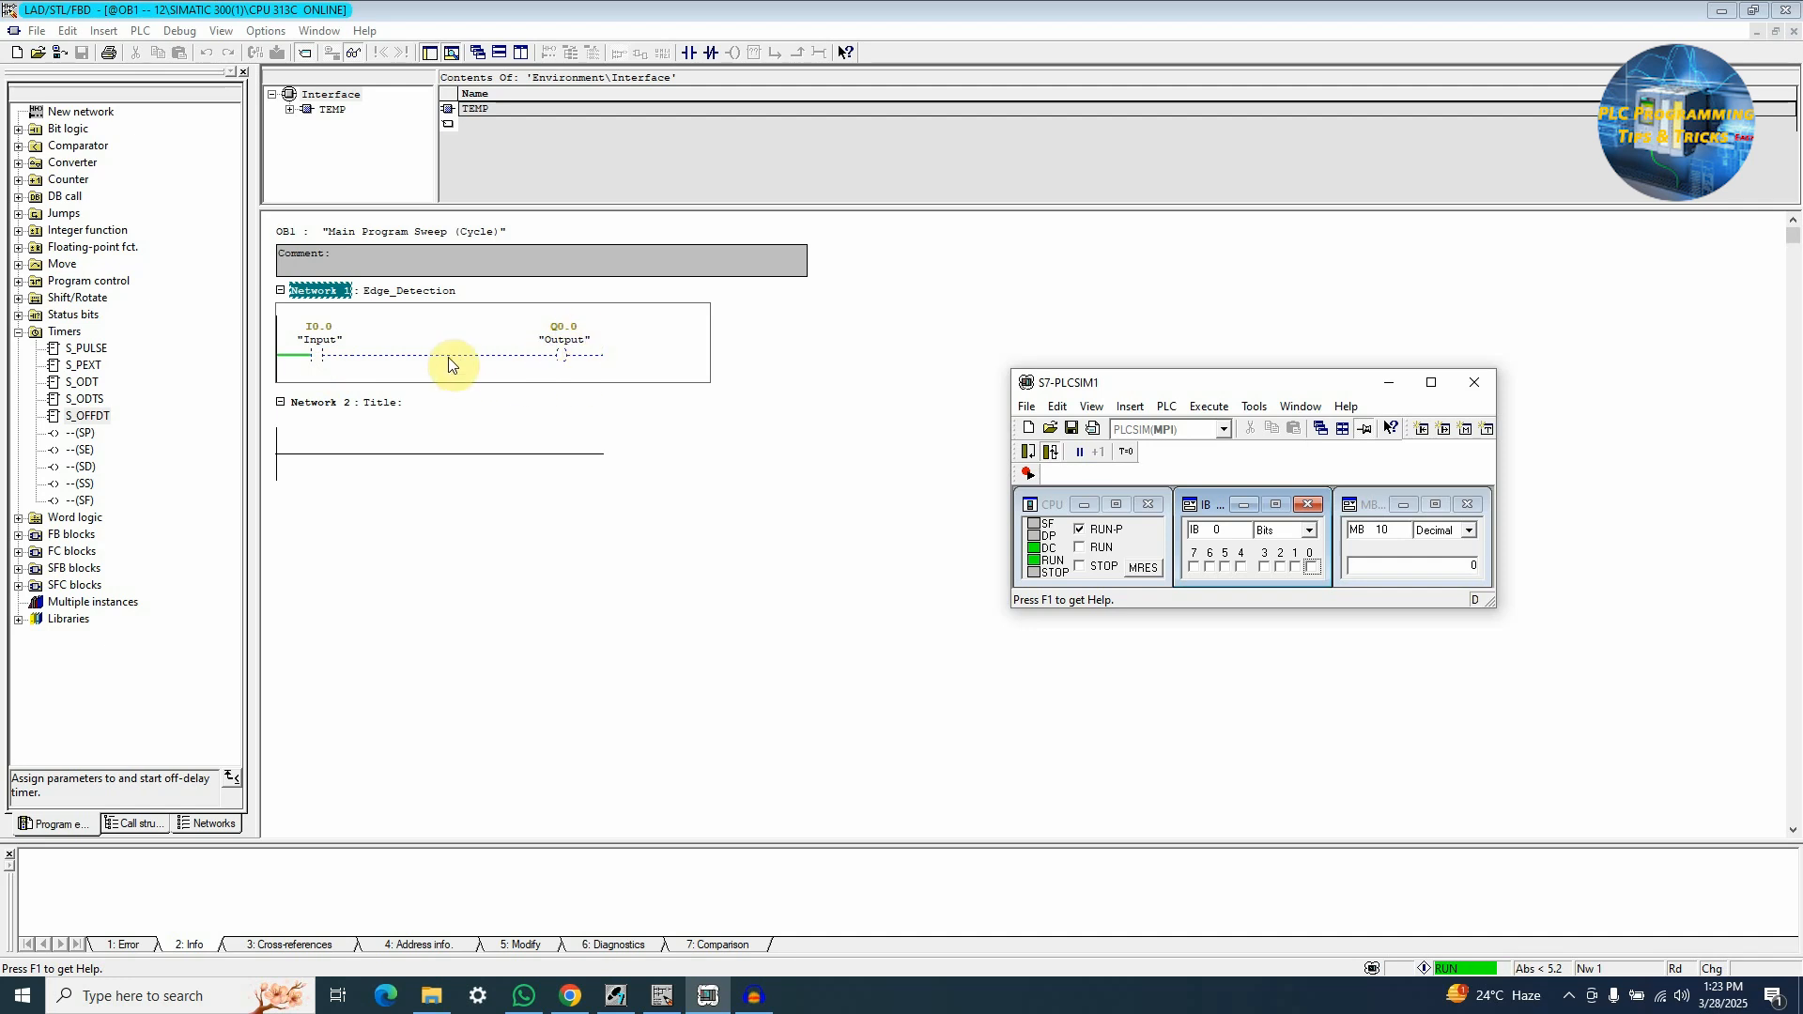
mouse_move(337, 365)
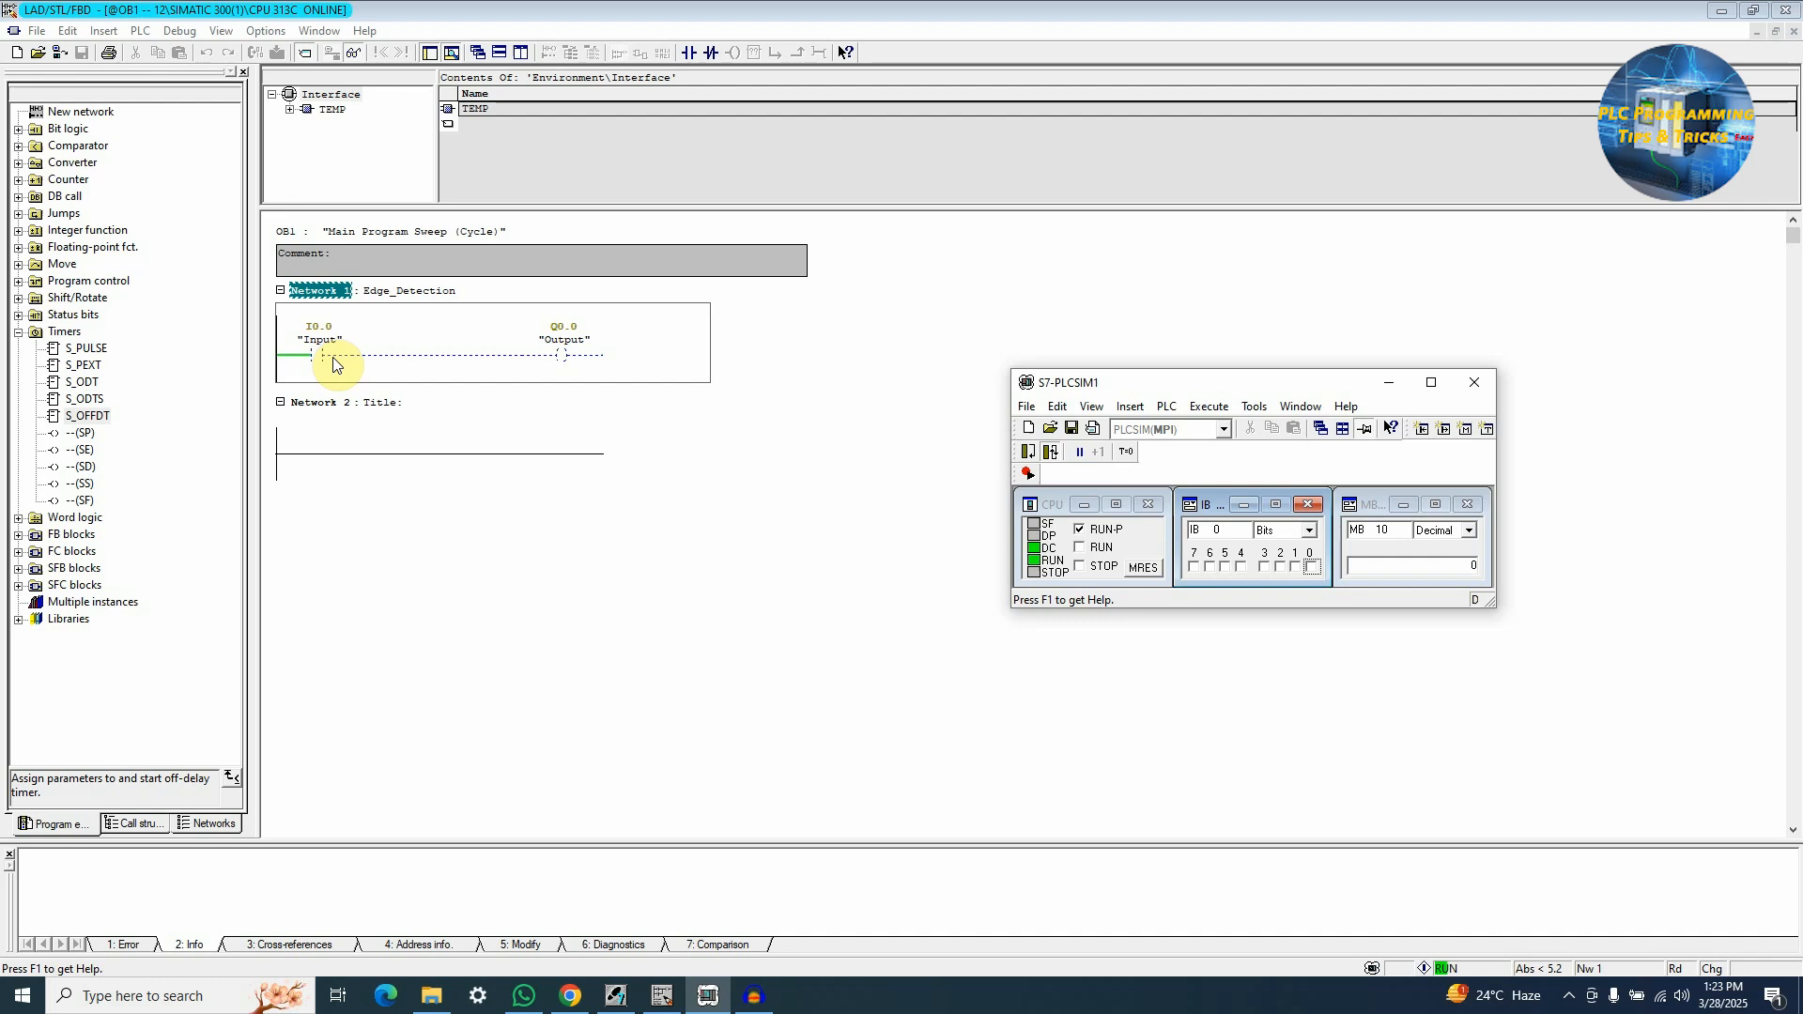
mouse_move(388, 366)
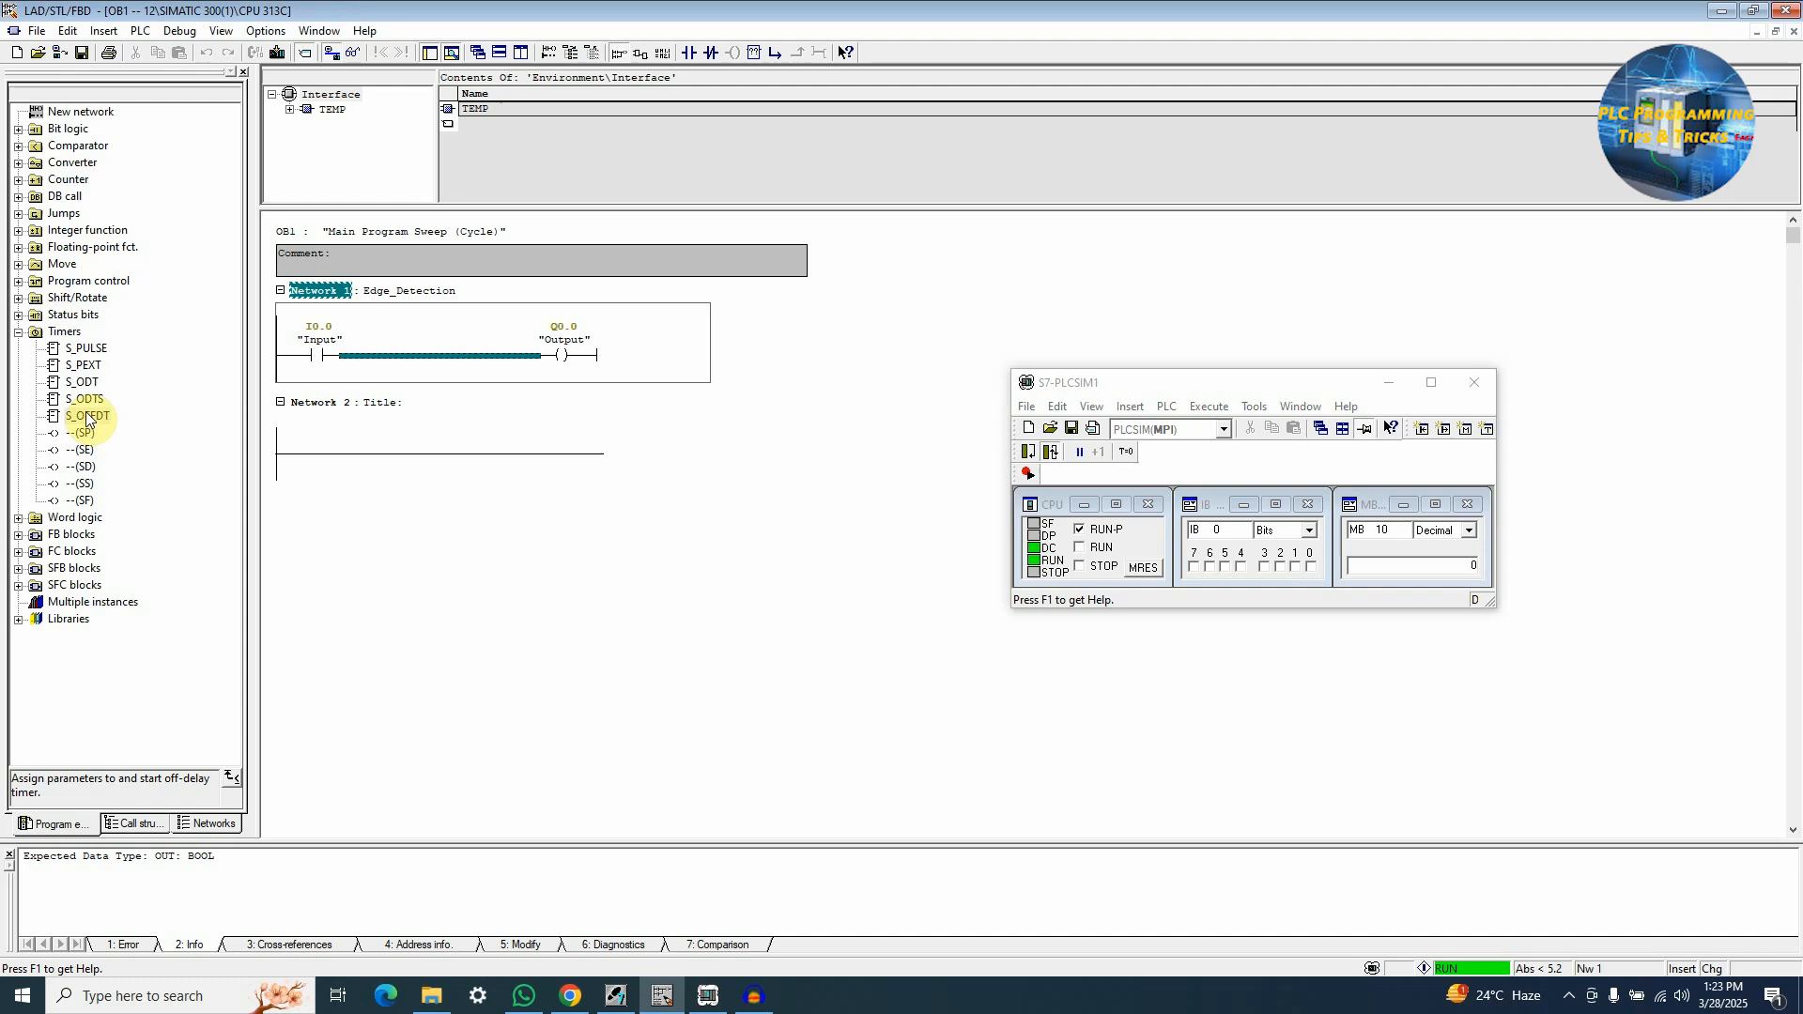
- Insert an S_ODT on-delay timer between Input and Output and enter its time value
click(85, 381)
text(S)
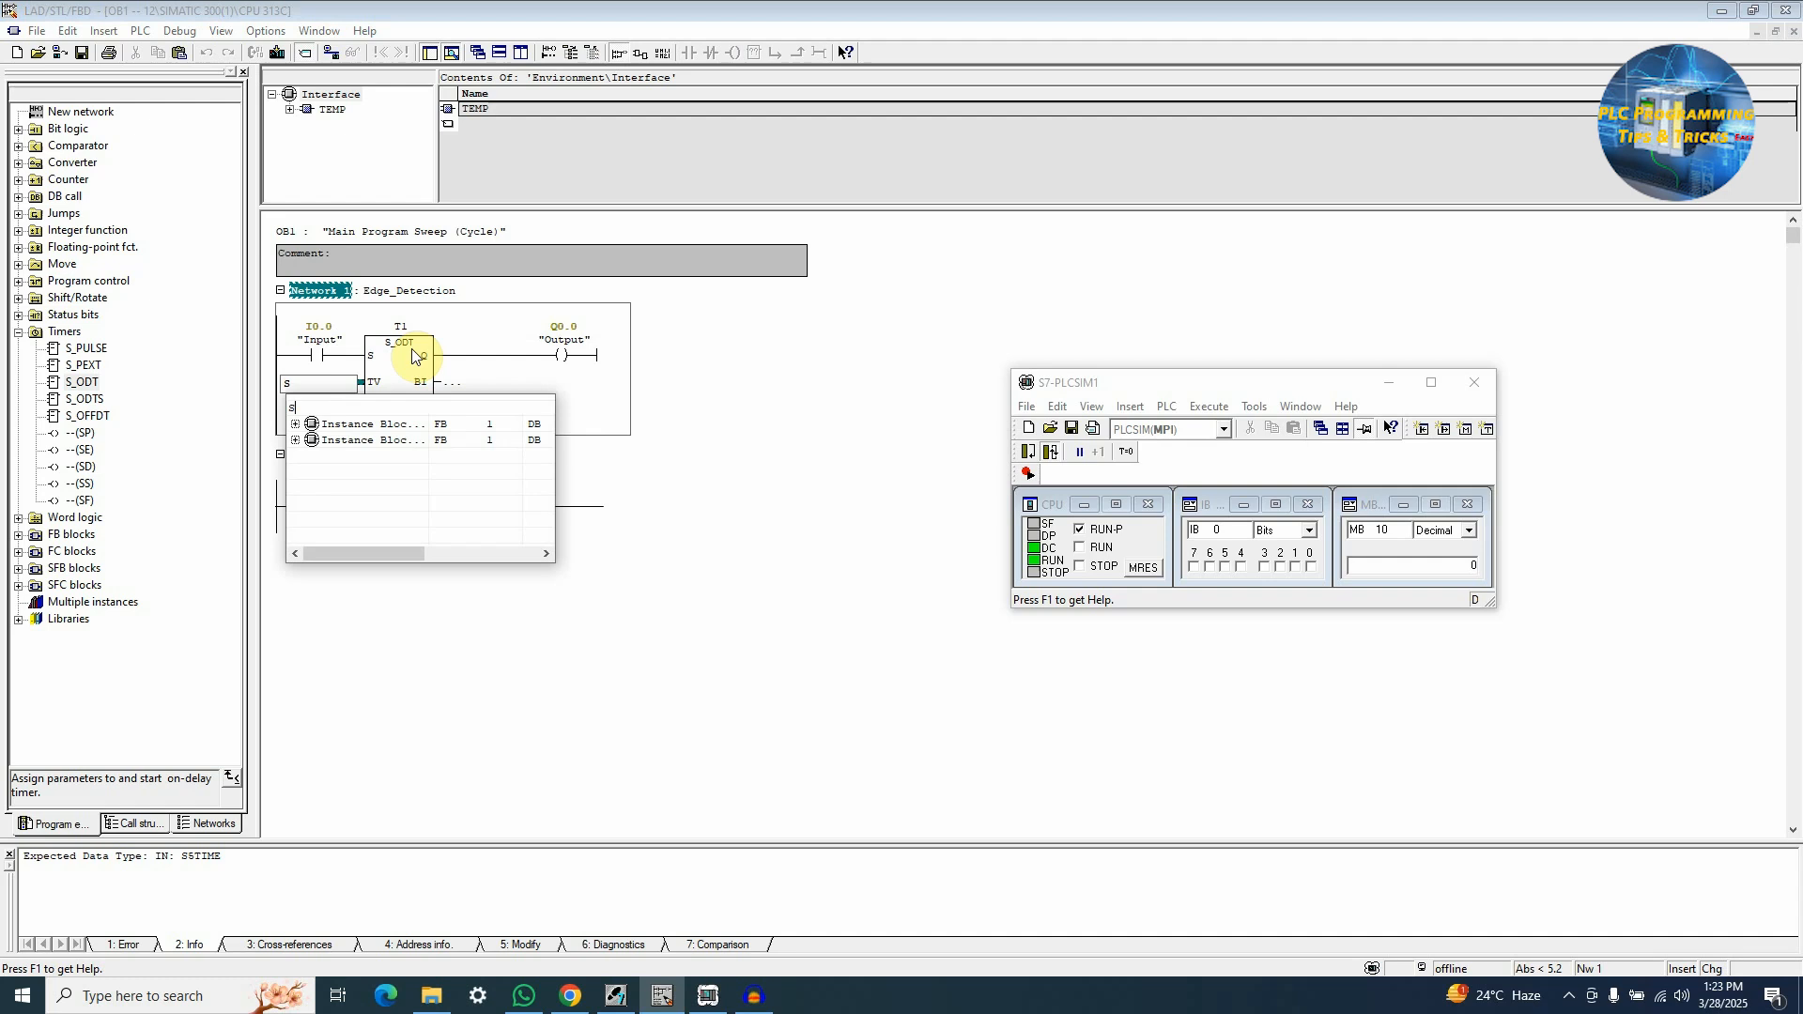
text(4)
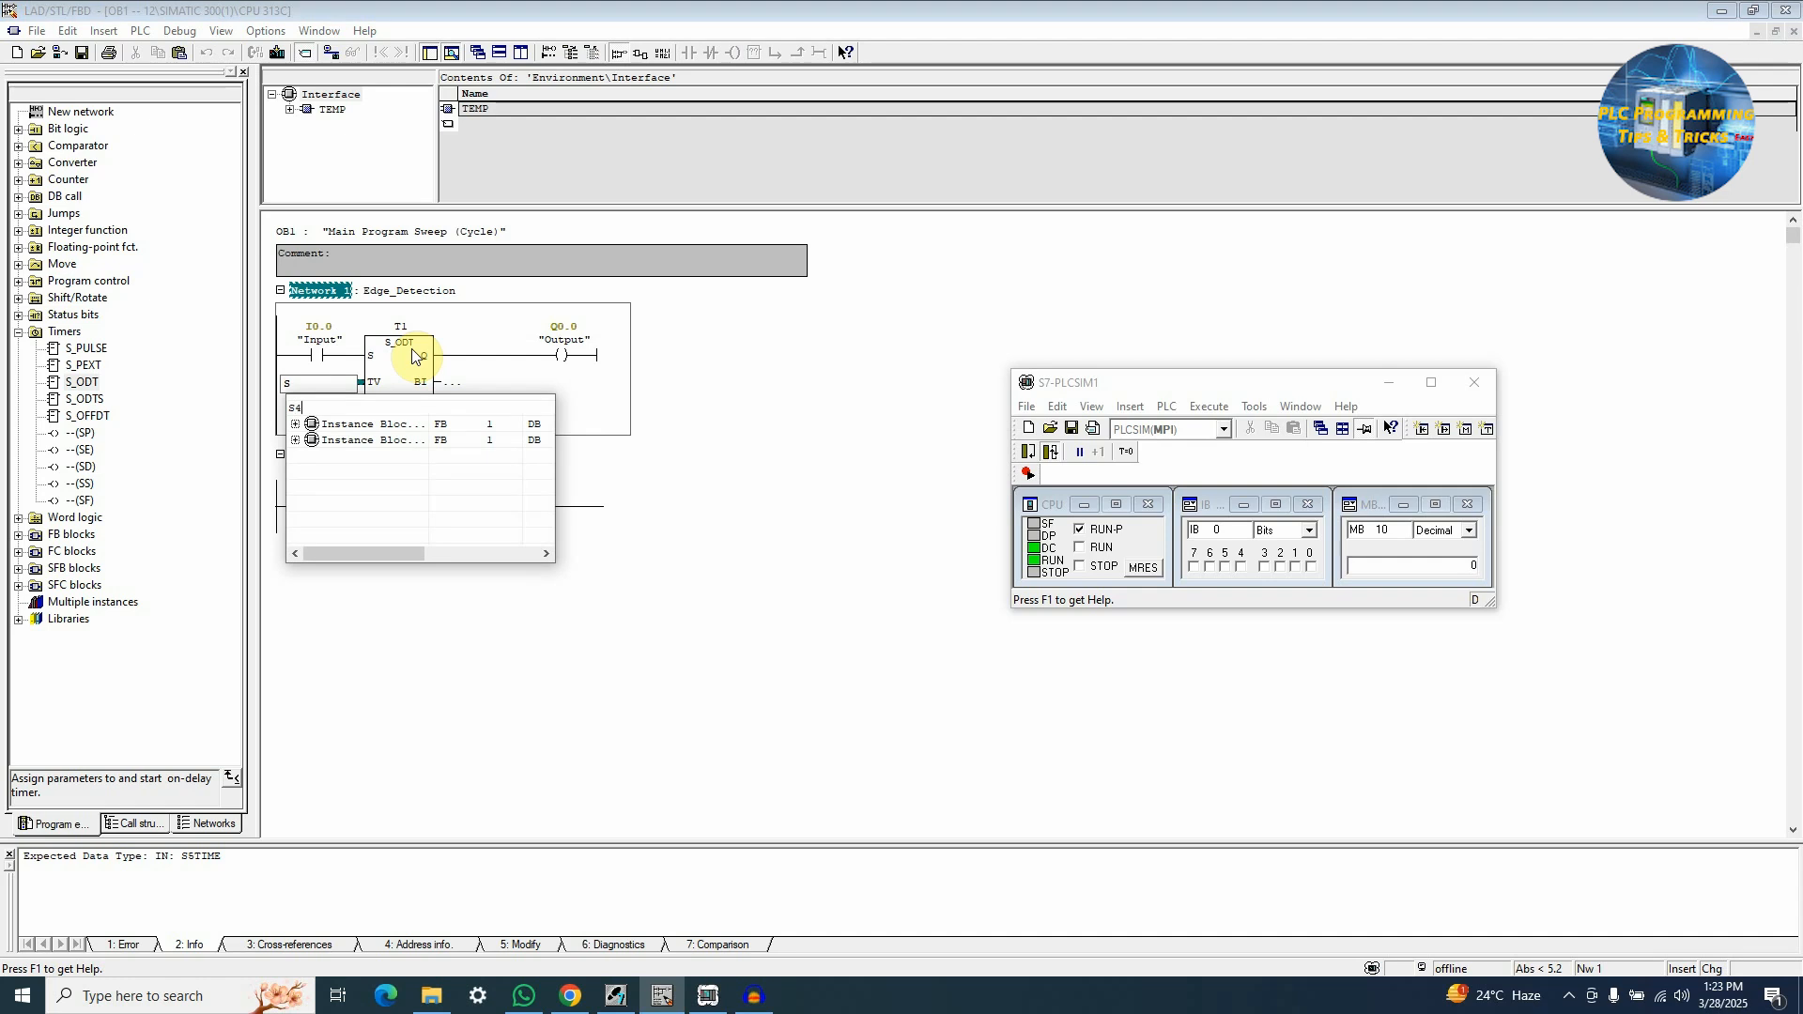
text(ST#)
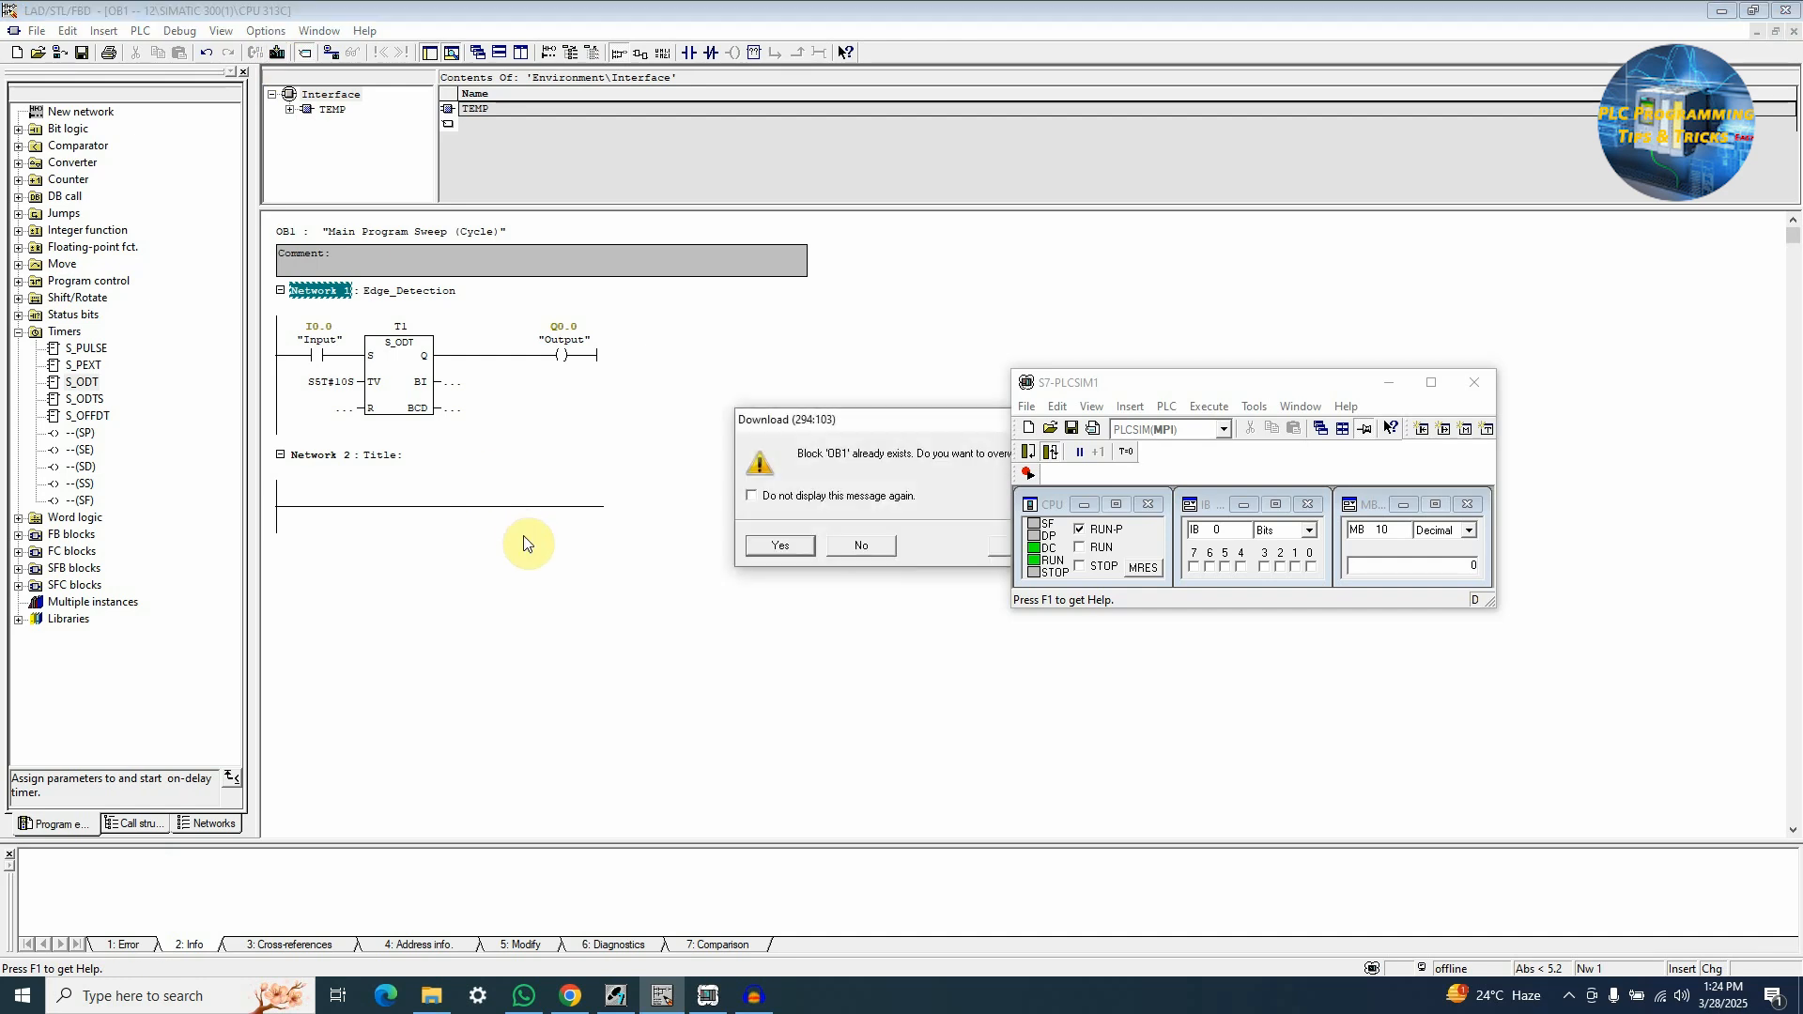
- Confirm overwriting OB1 on the simulated PLC
click(778, 544)
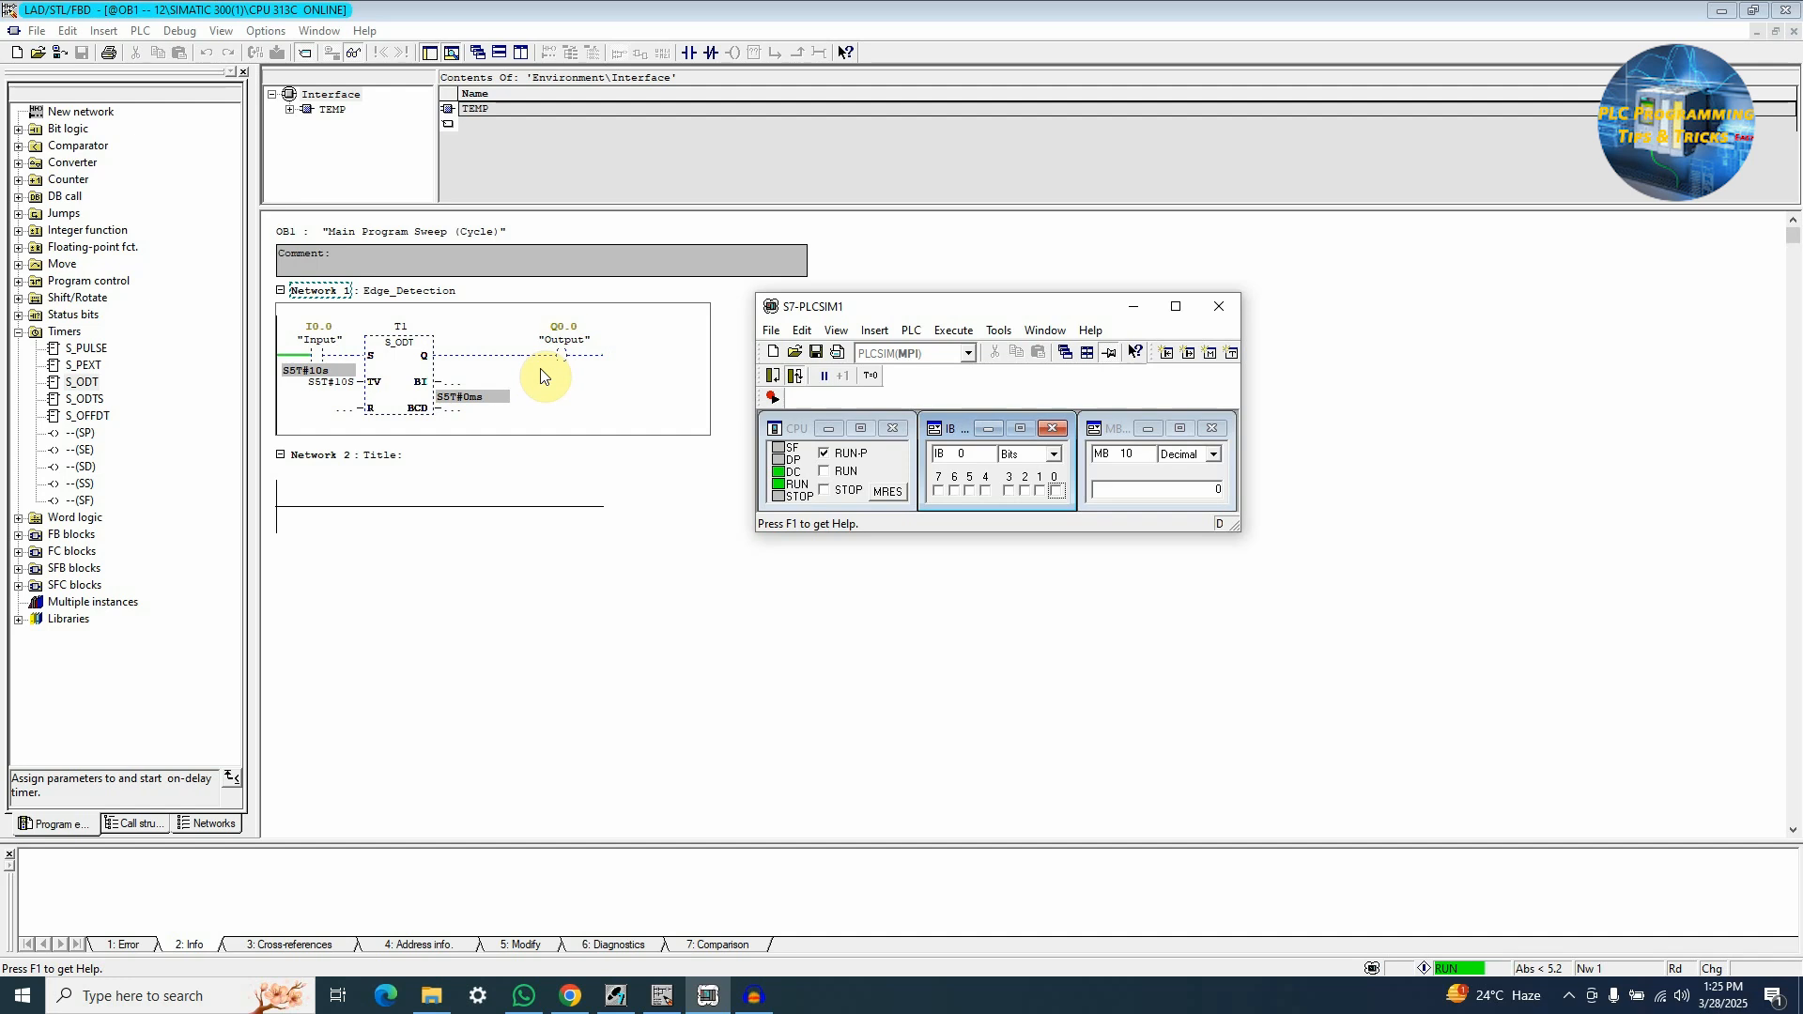
mouse_move(400, 380)
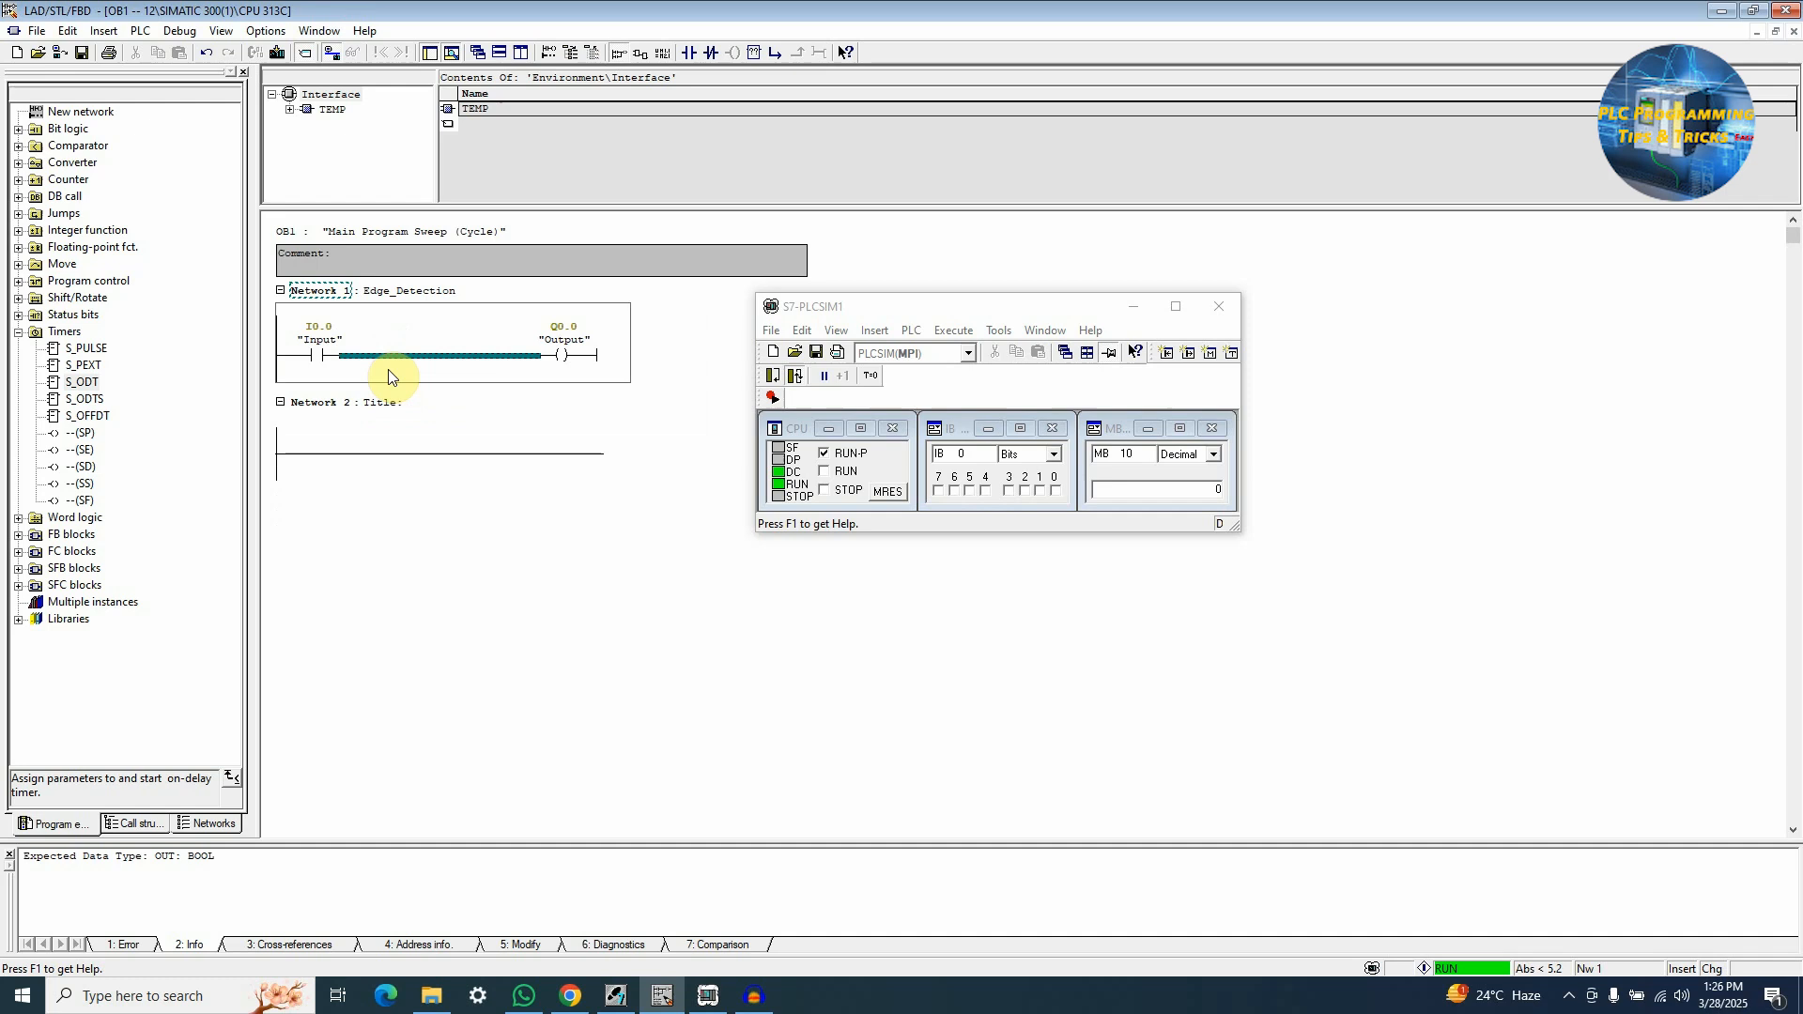
- Insert the S_OFFDT timer T2 between Input and Output with preset S5T#10S
click(86, 415)
text(T2)
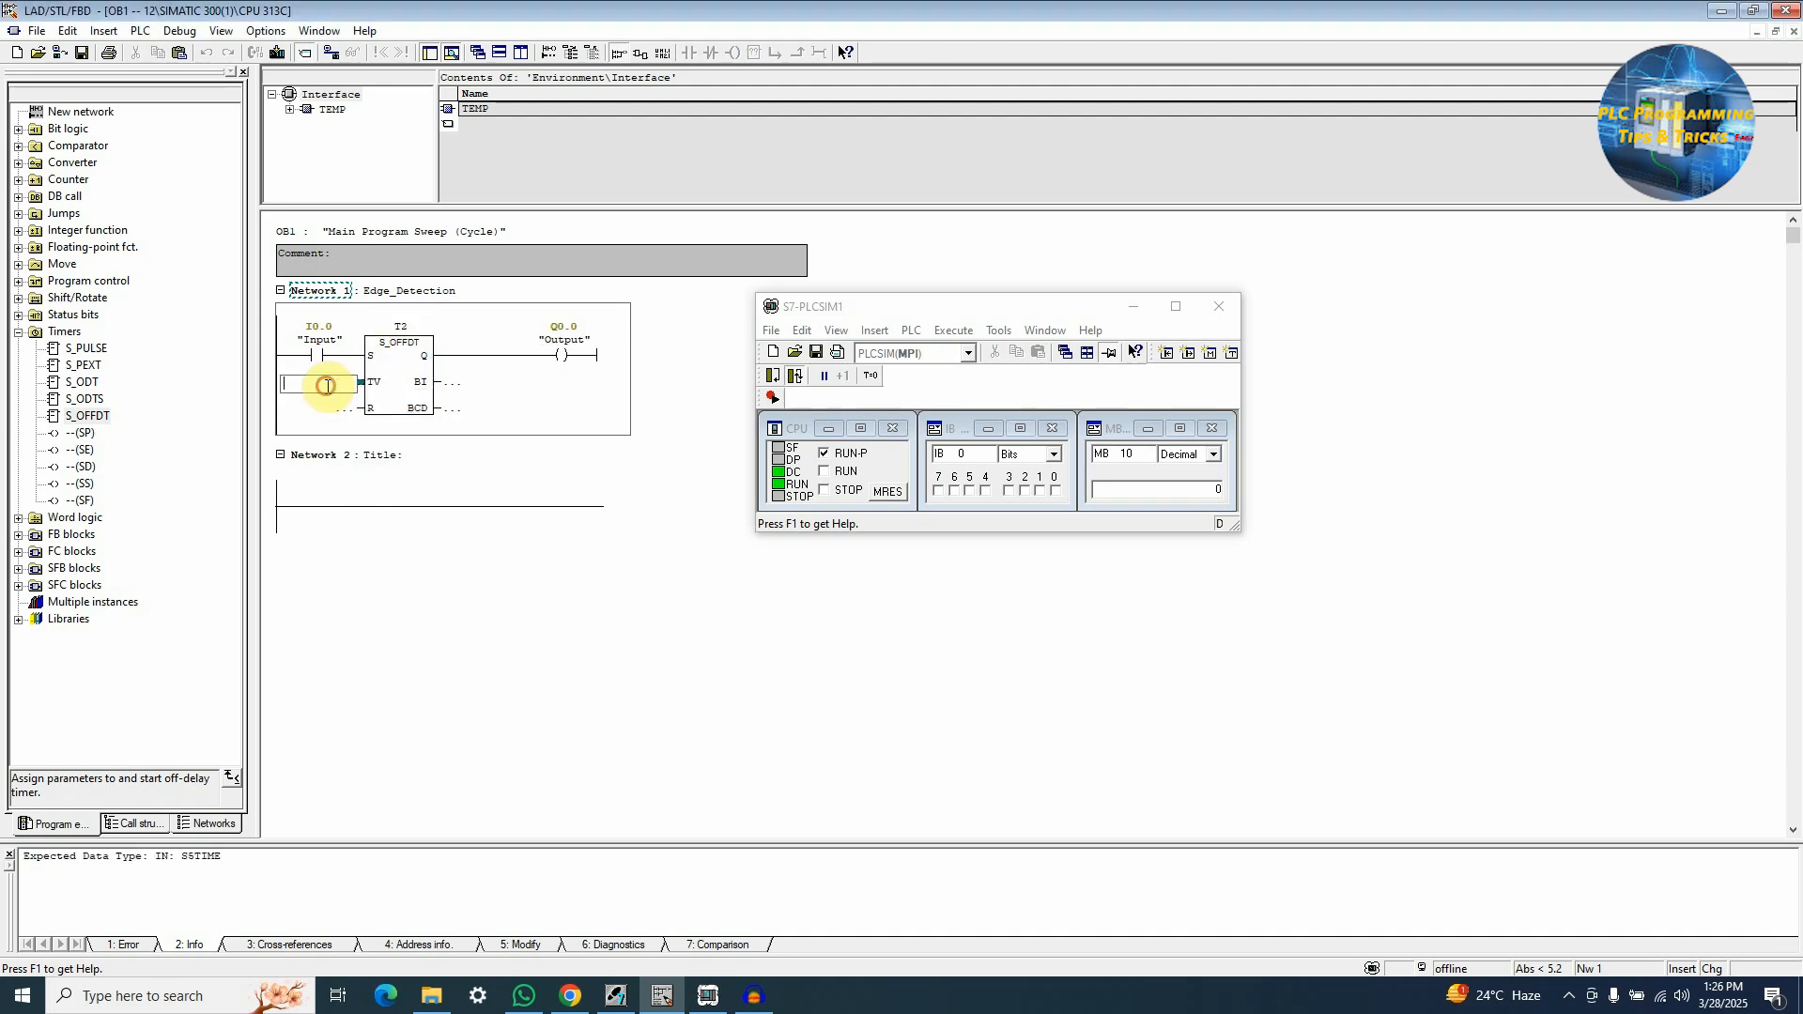
text(S5)
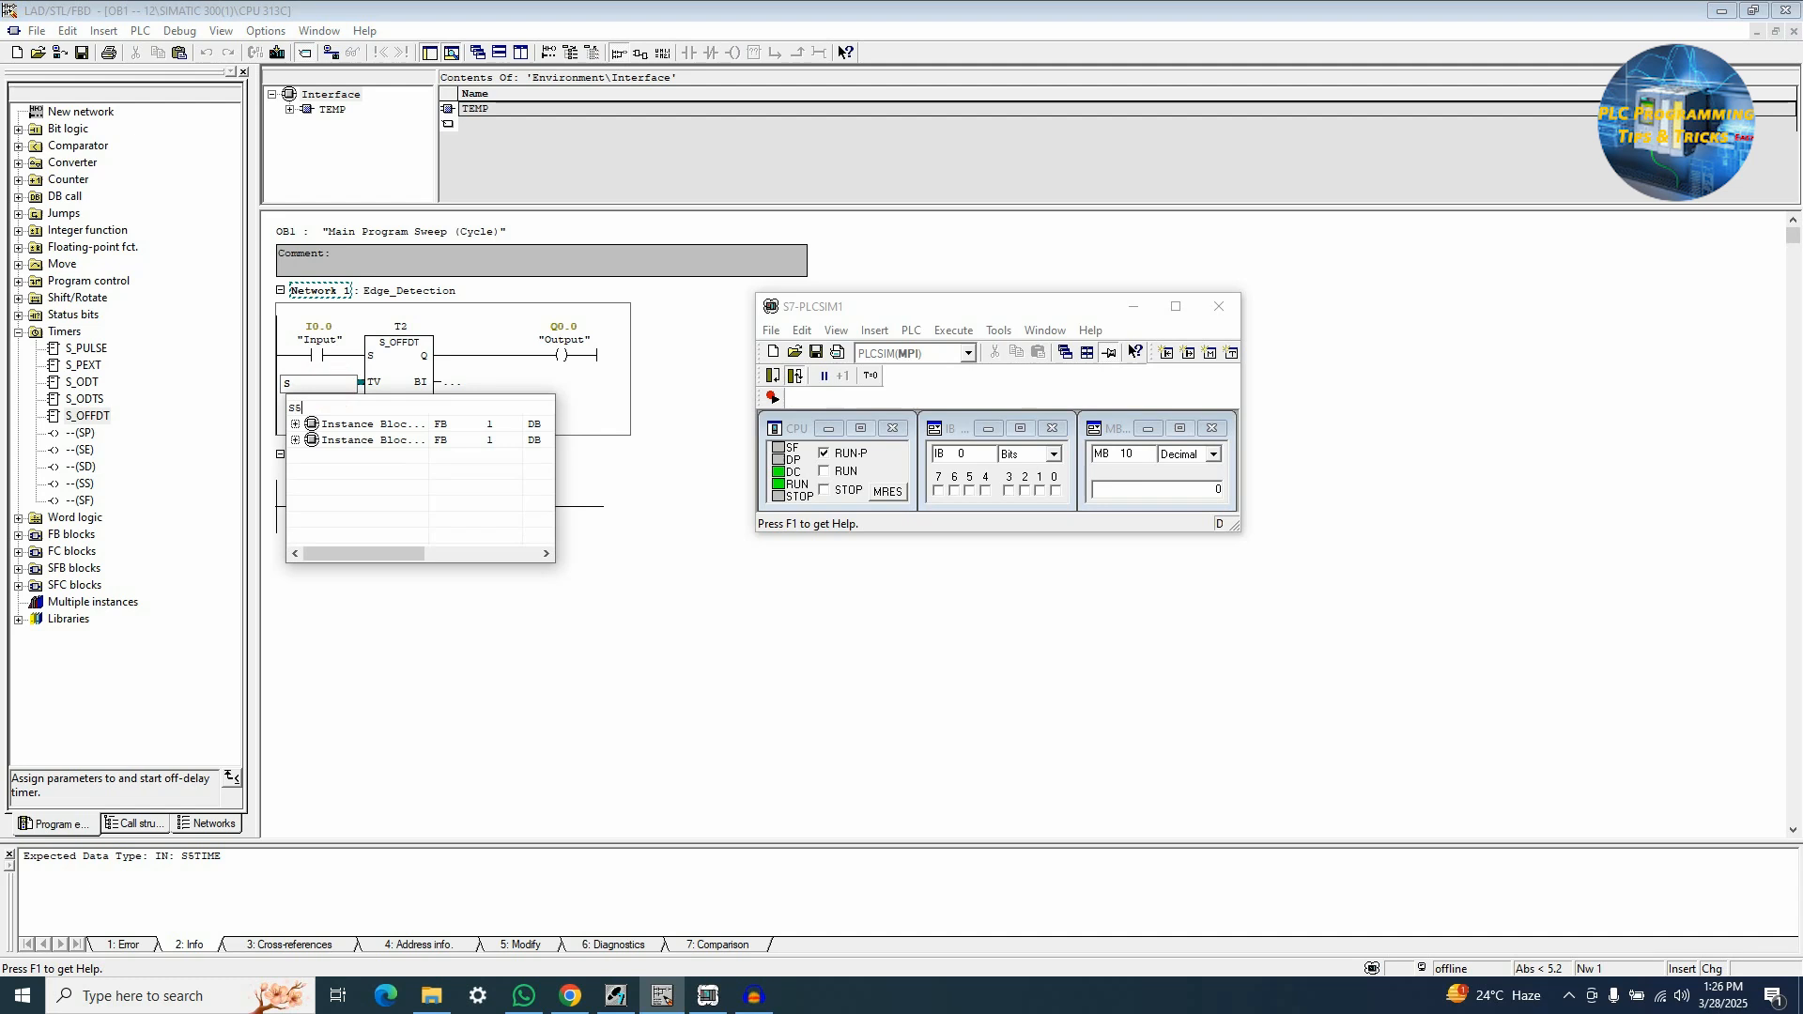
text(ST#)
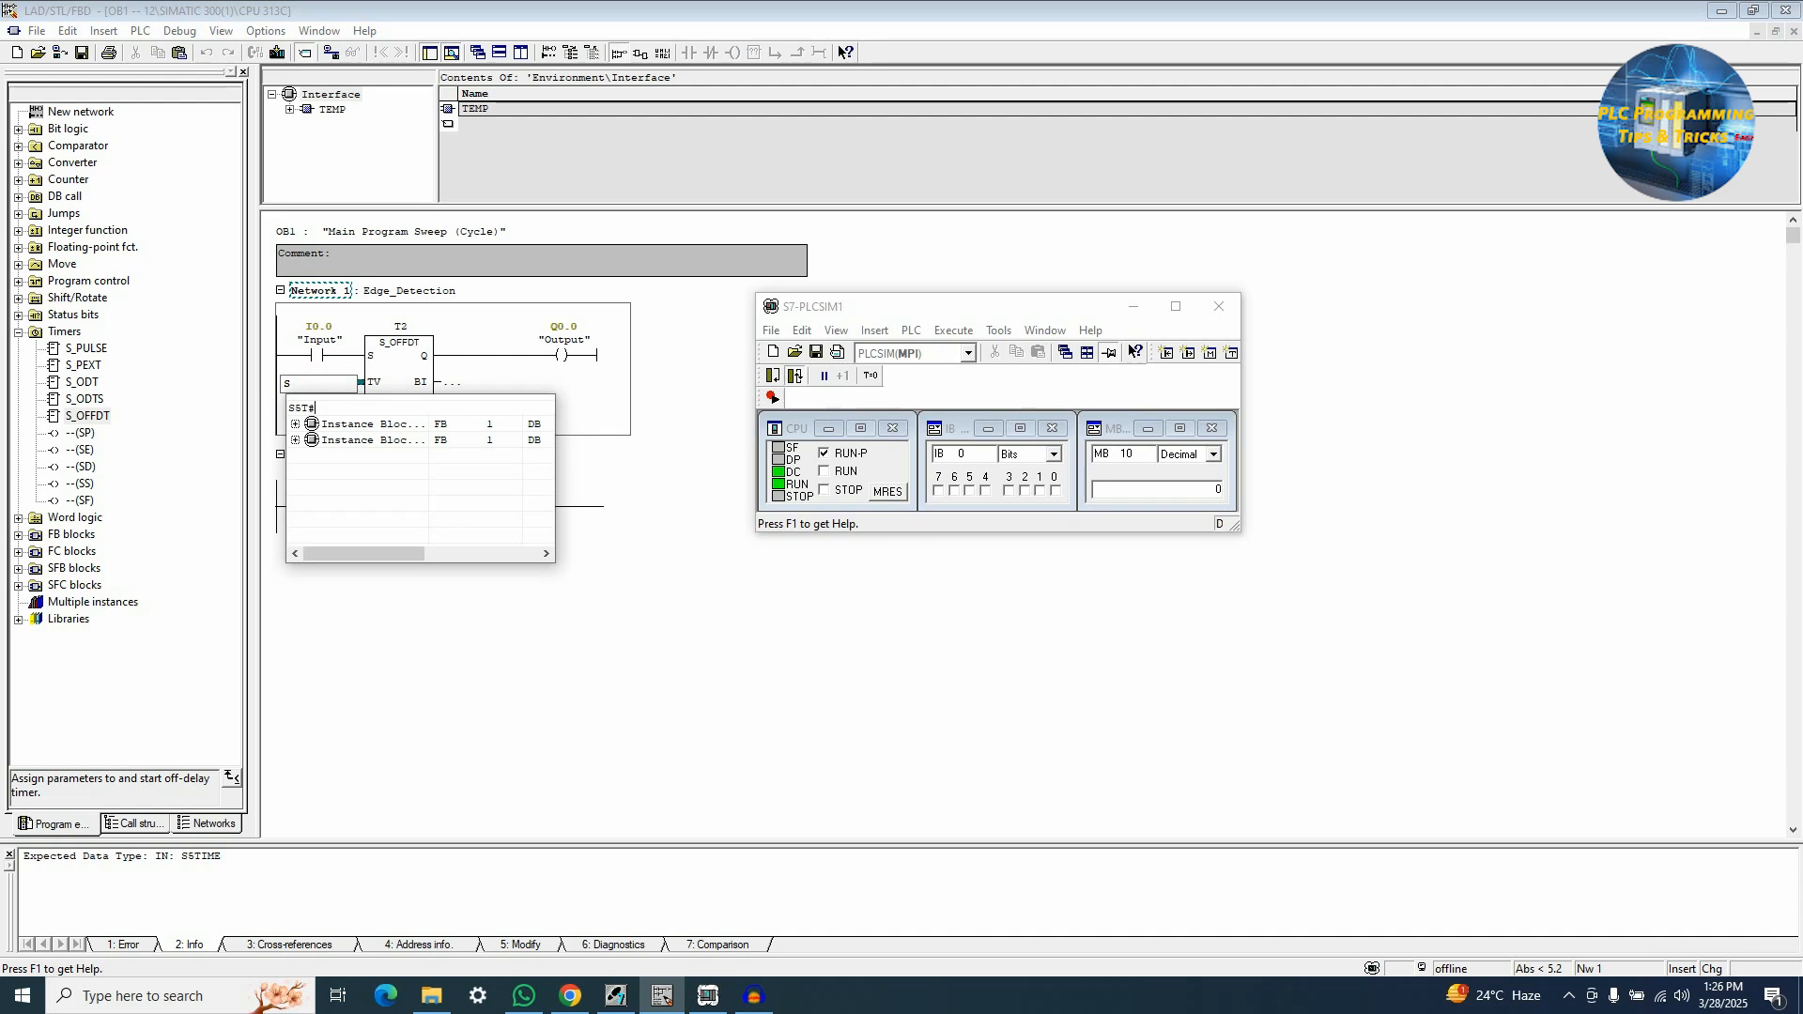
text(10S)
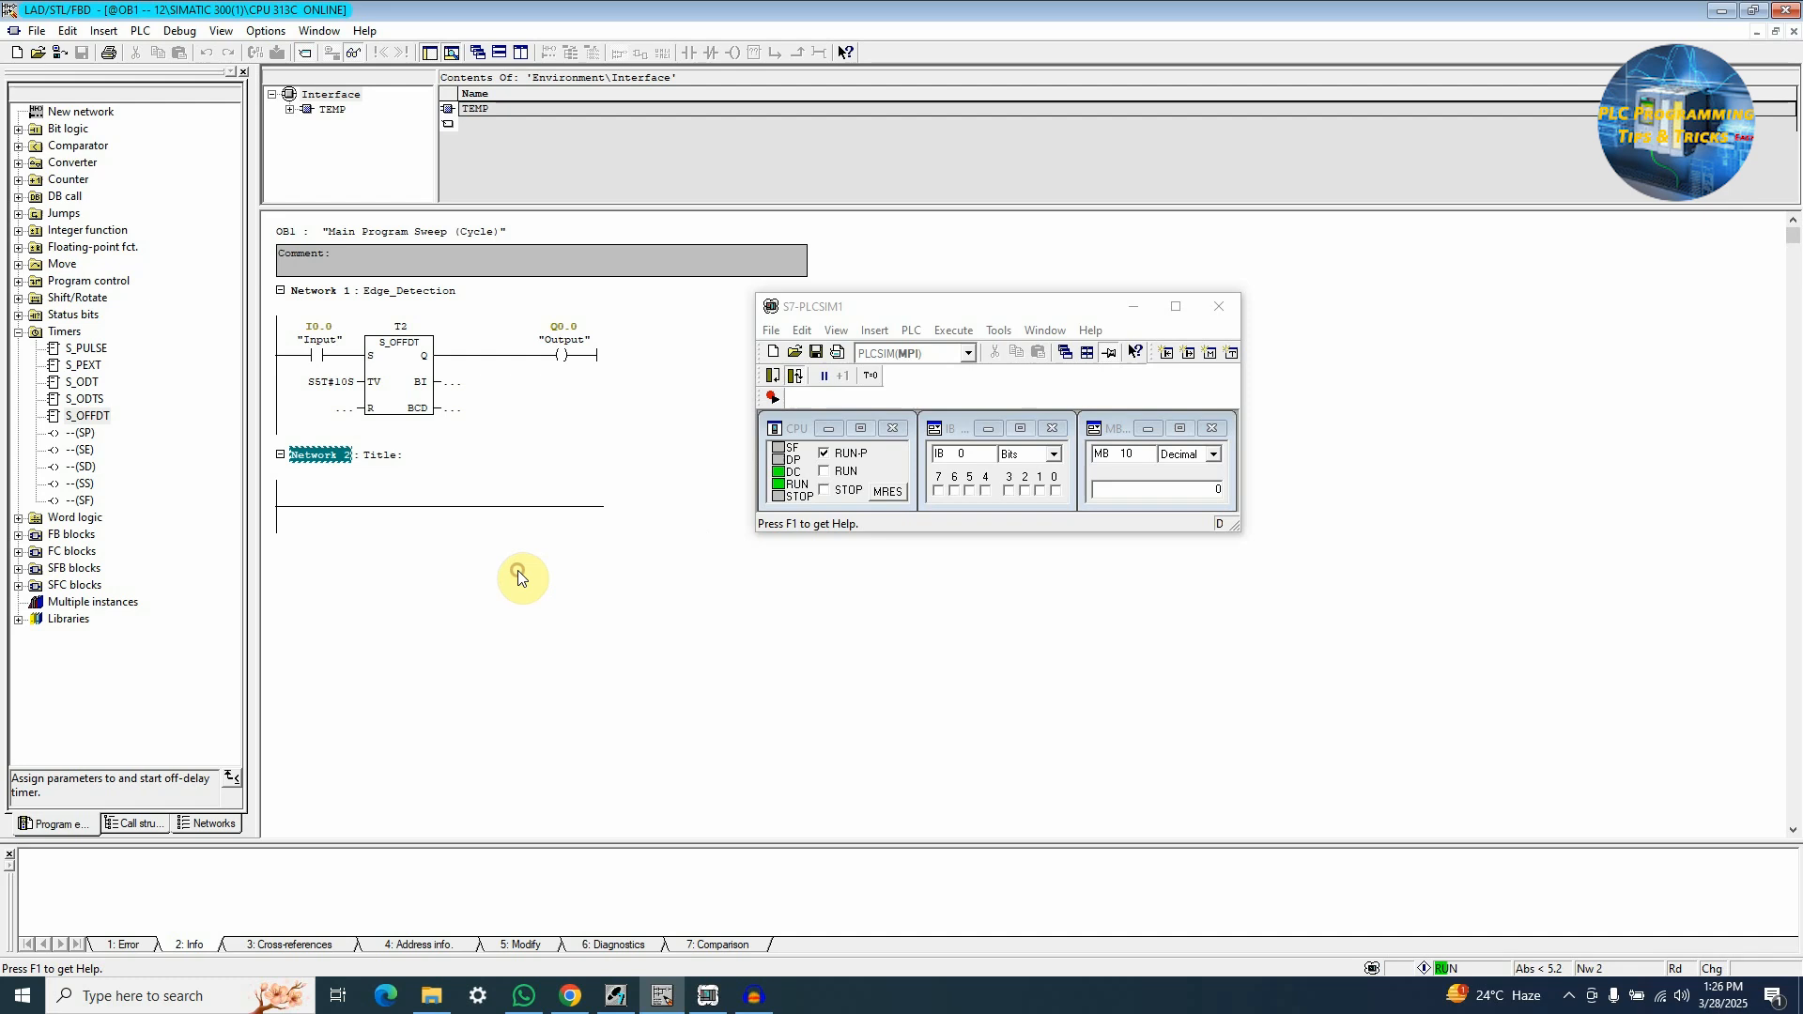
mouse_move(411, 389)
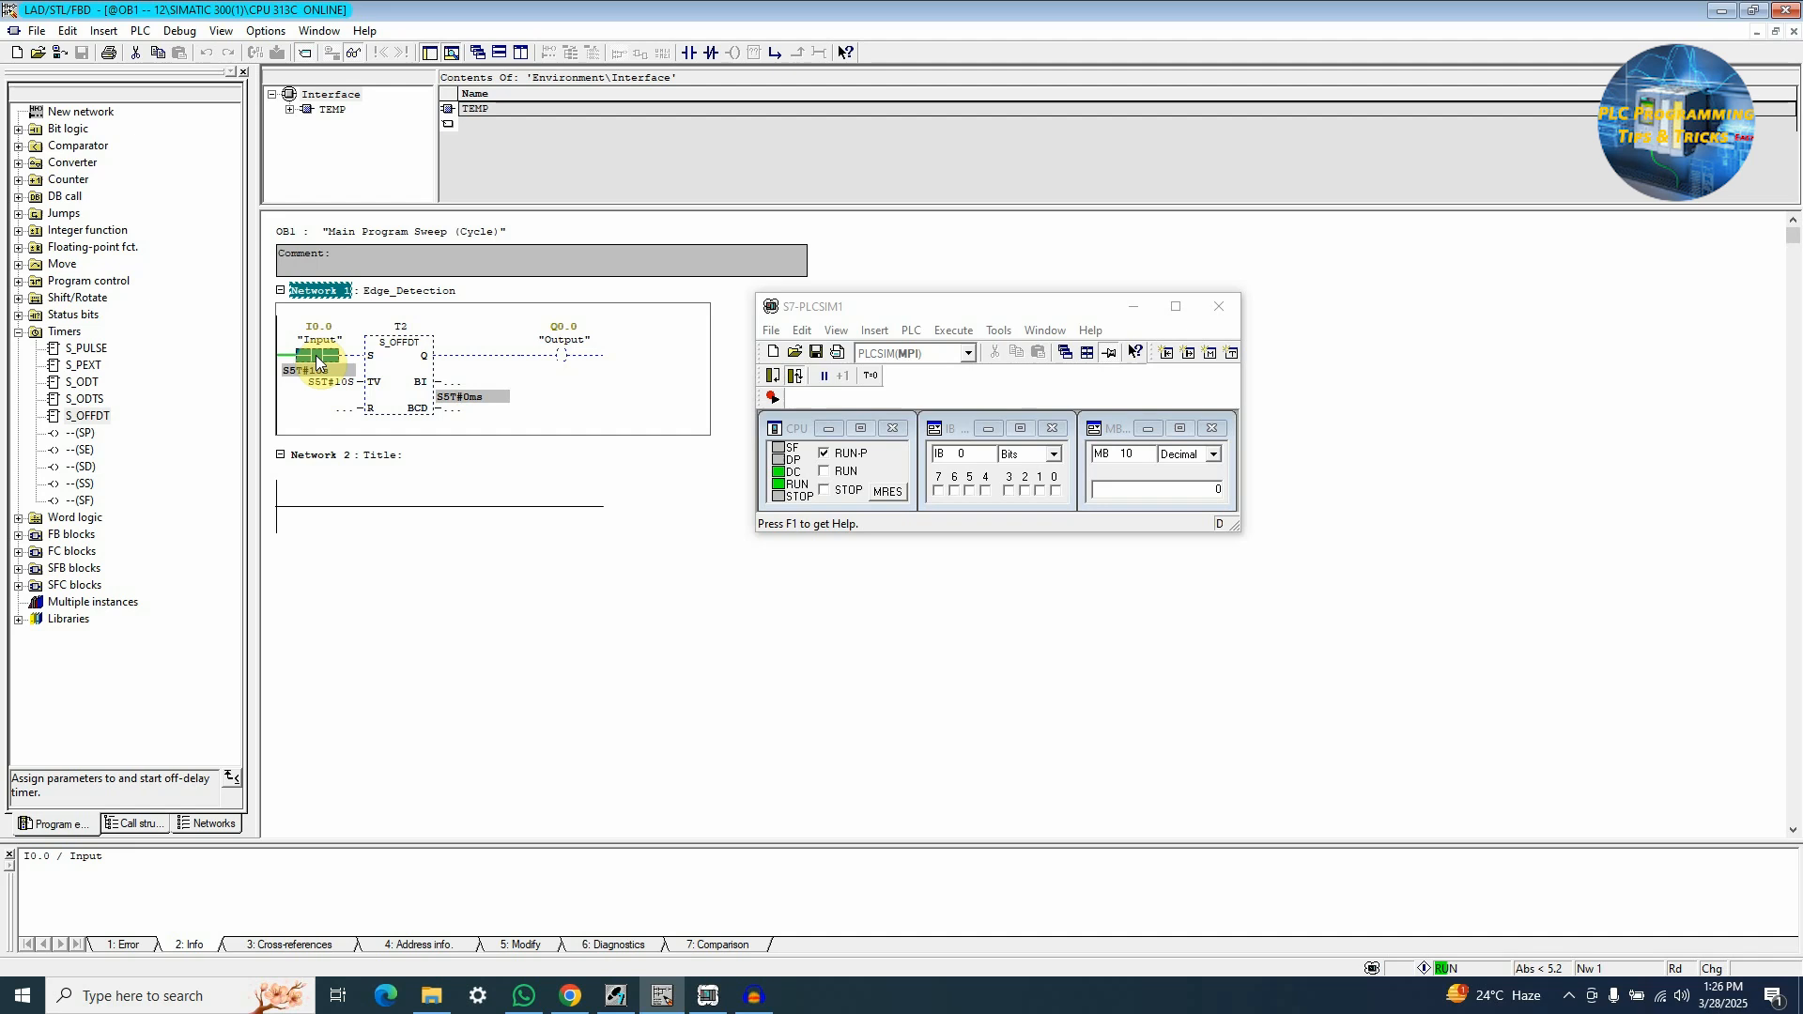
- Turn on Monitor for the off-delay T2 rung in OB1
click(399, 368)
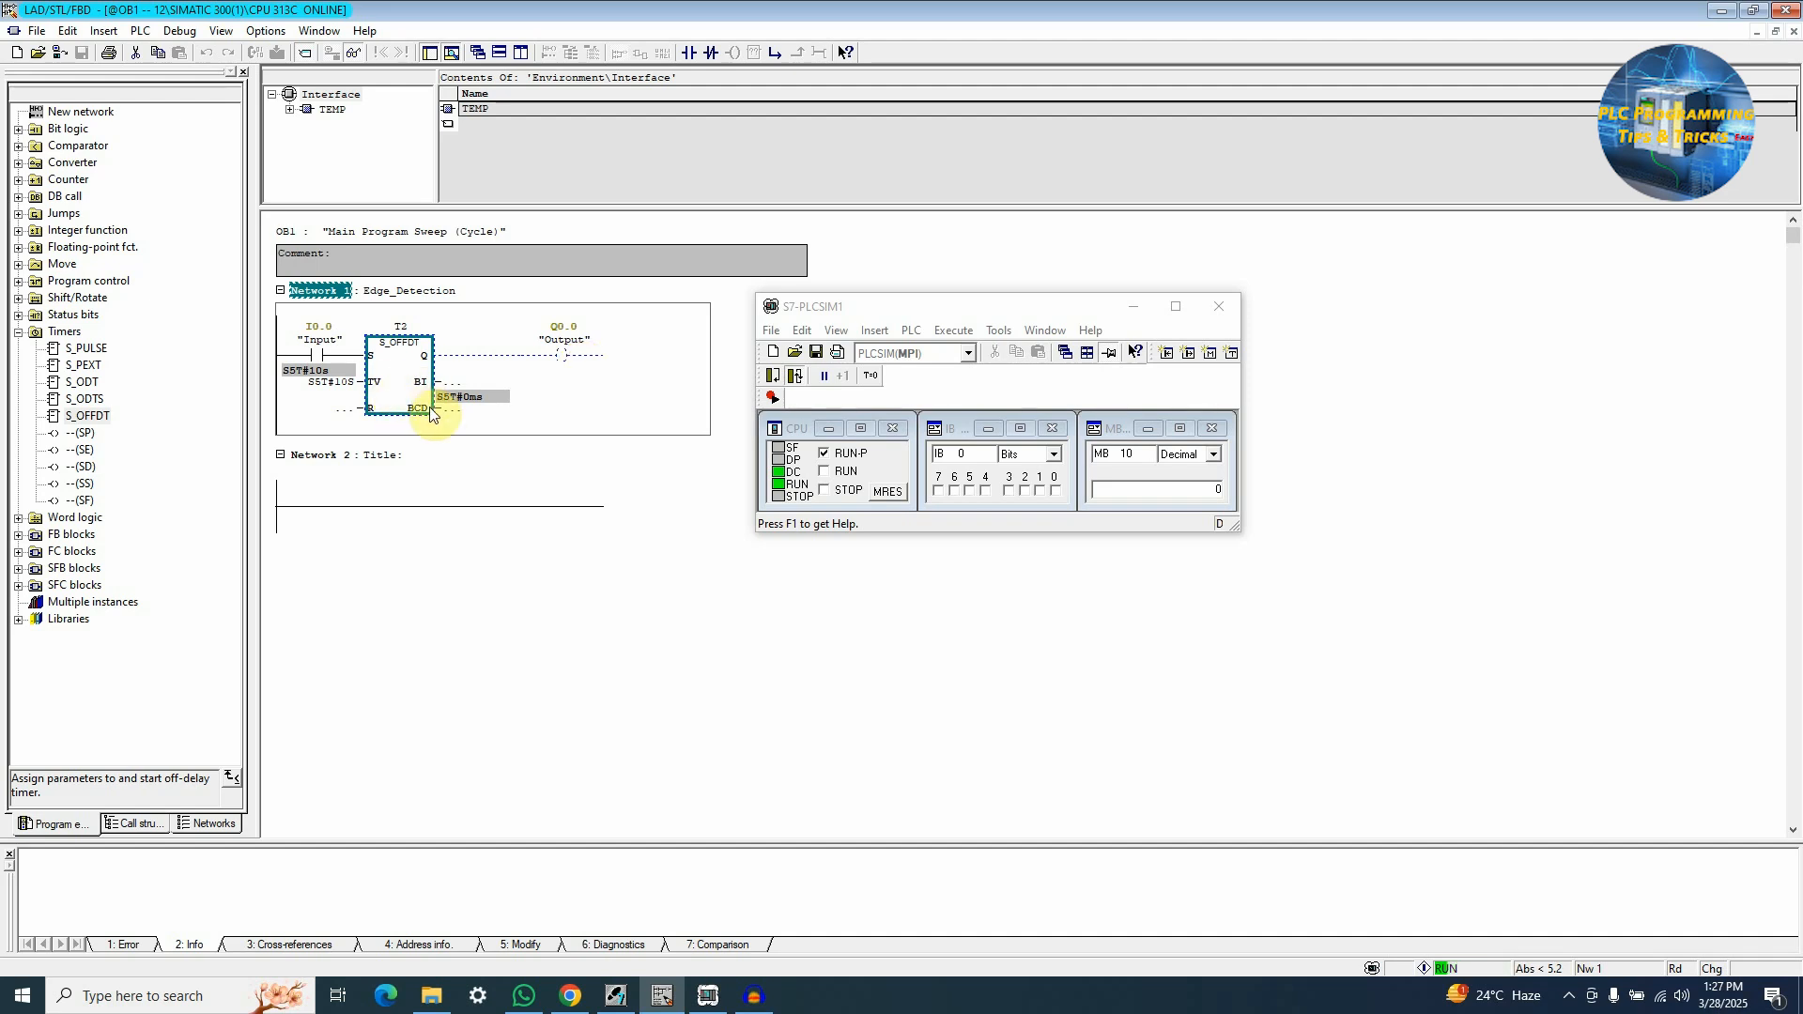
mouse_move(500, 385)
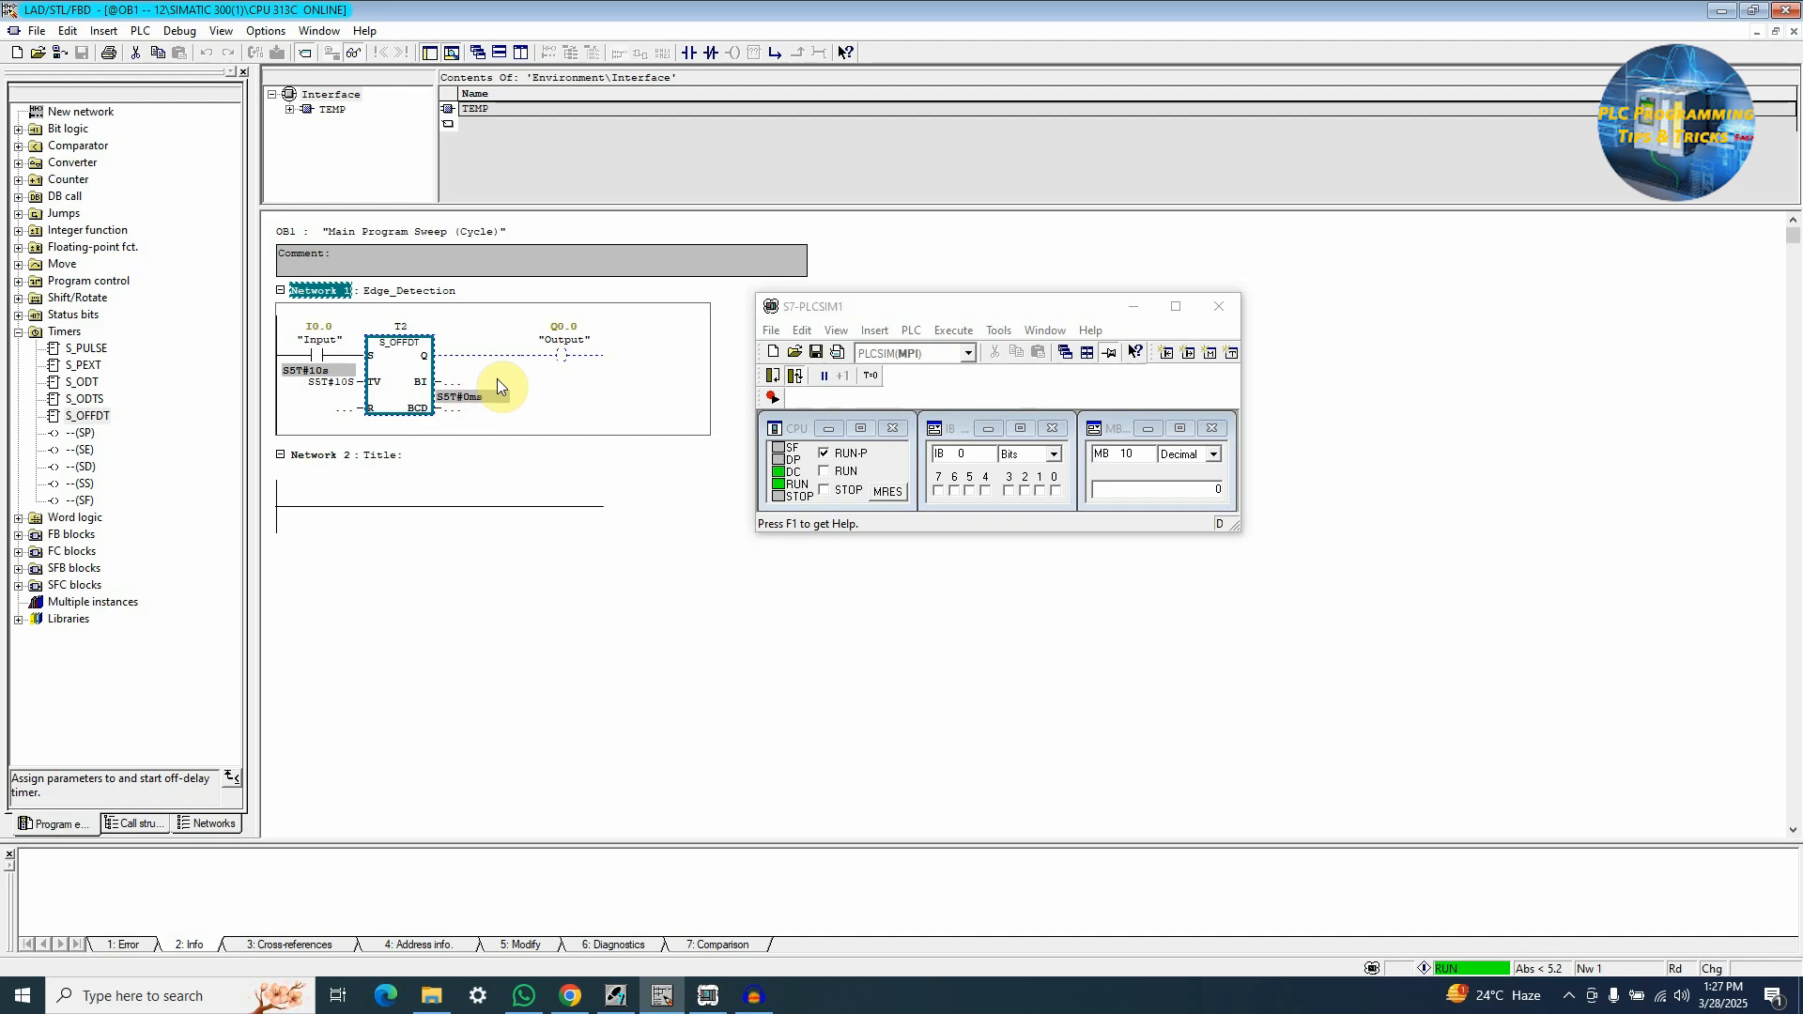
mouse_move(569, 354)
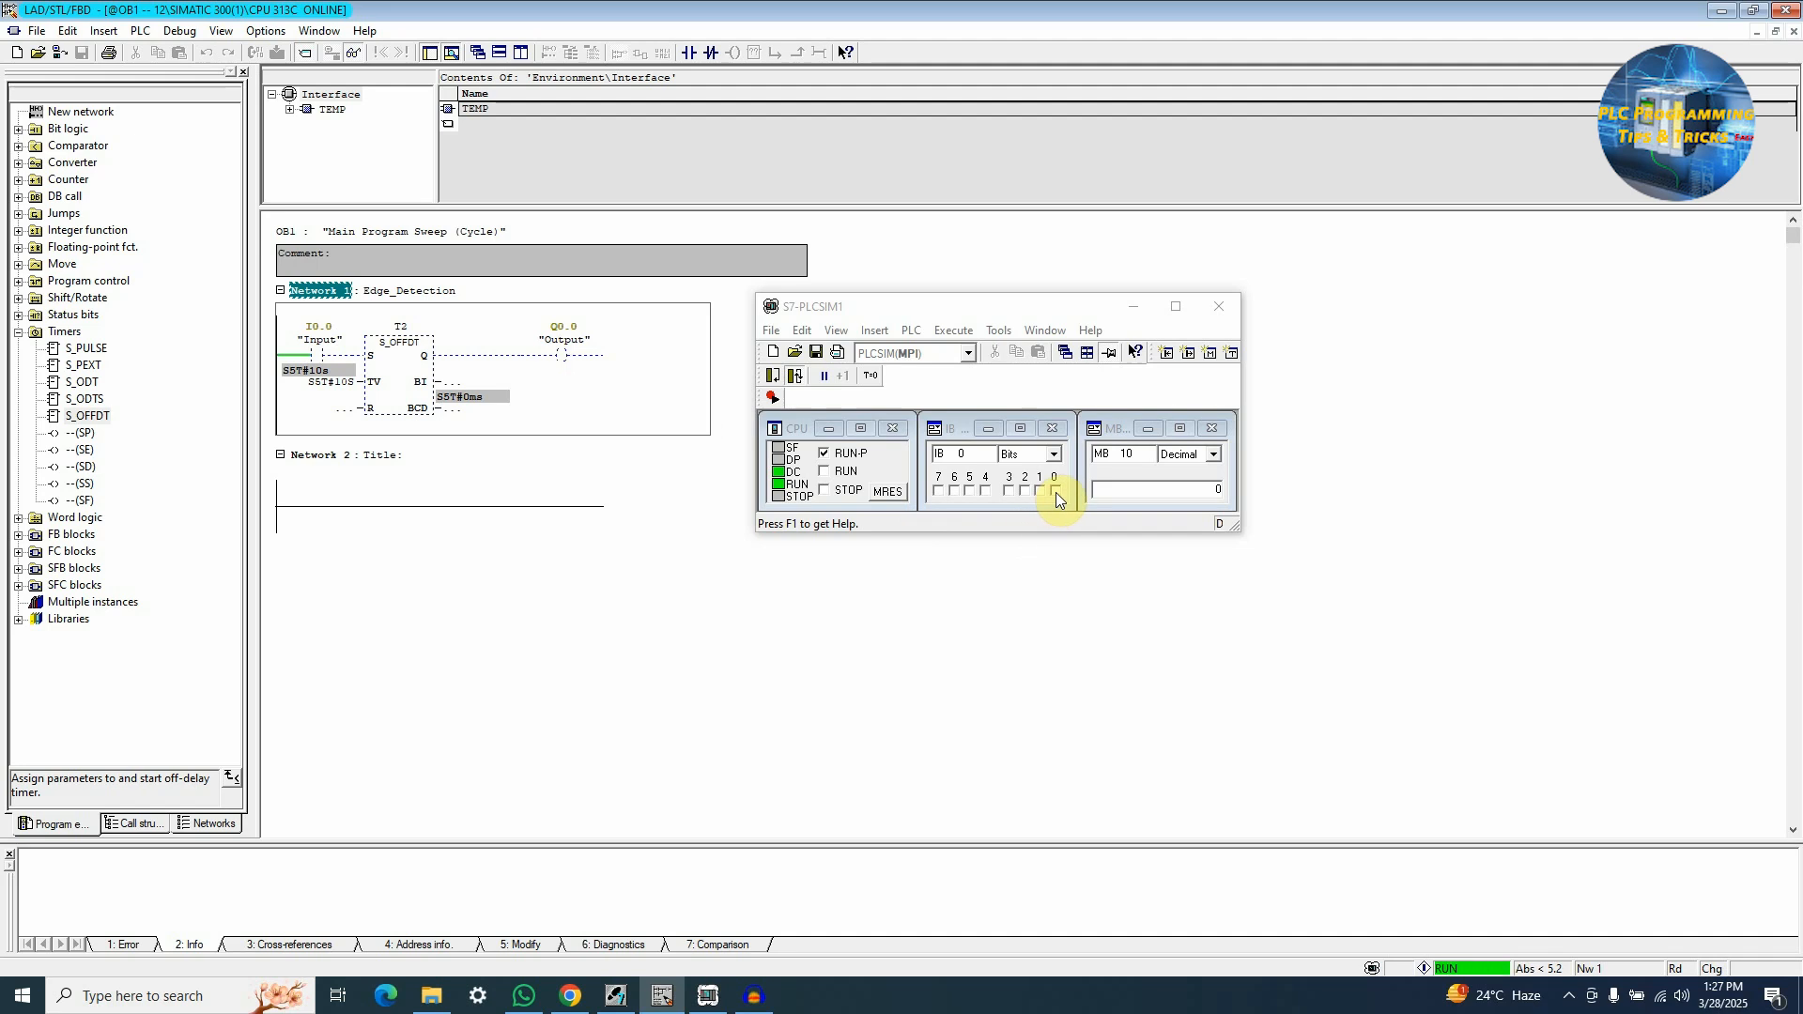
click(1054, 490)
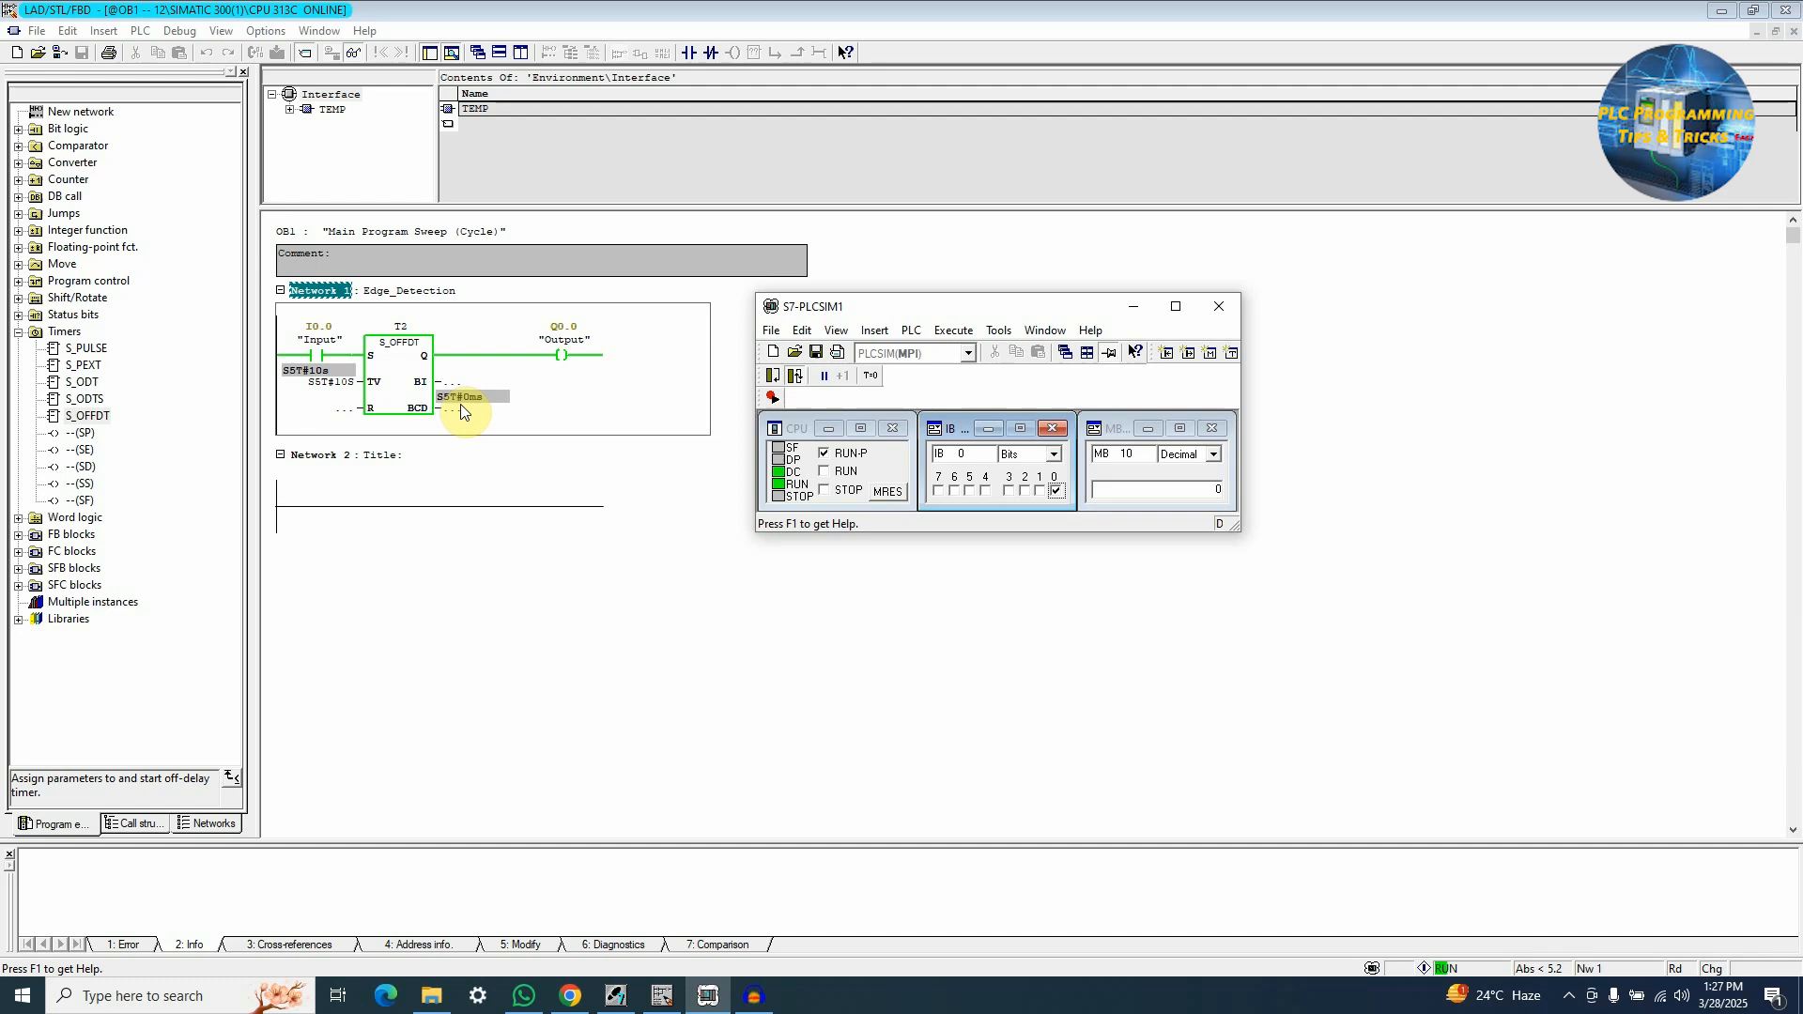
mouse_move(501, 415)
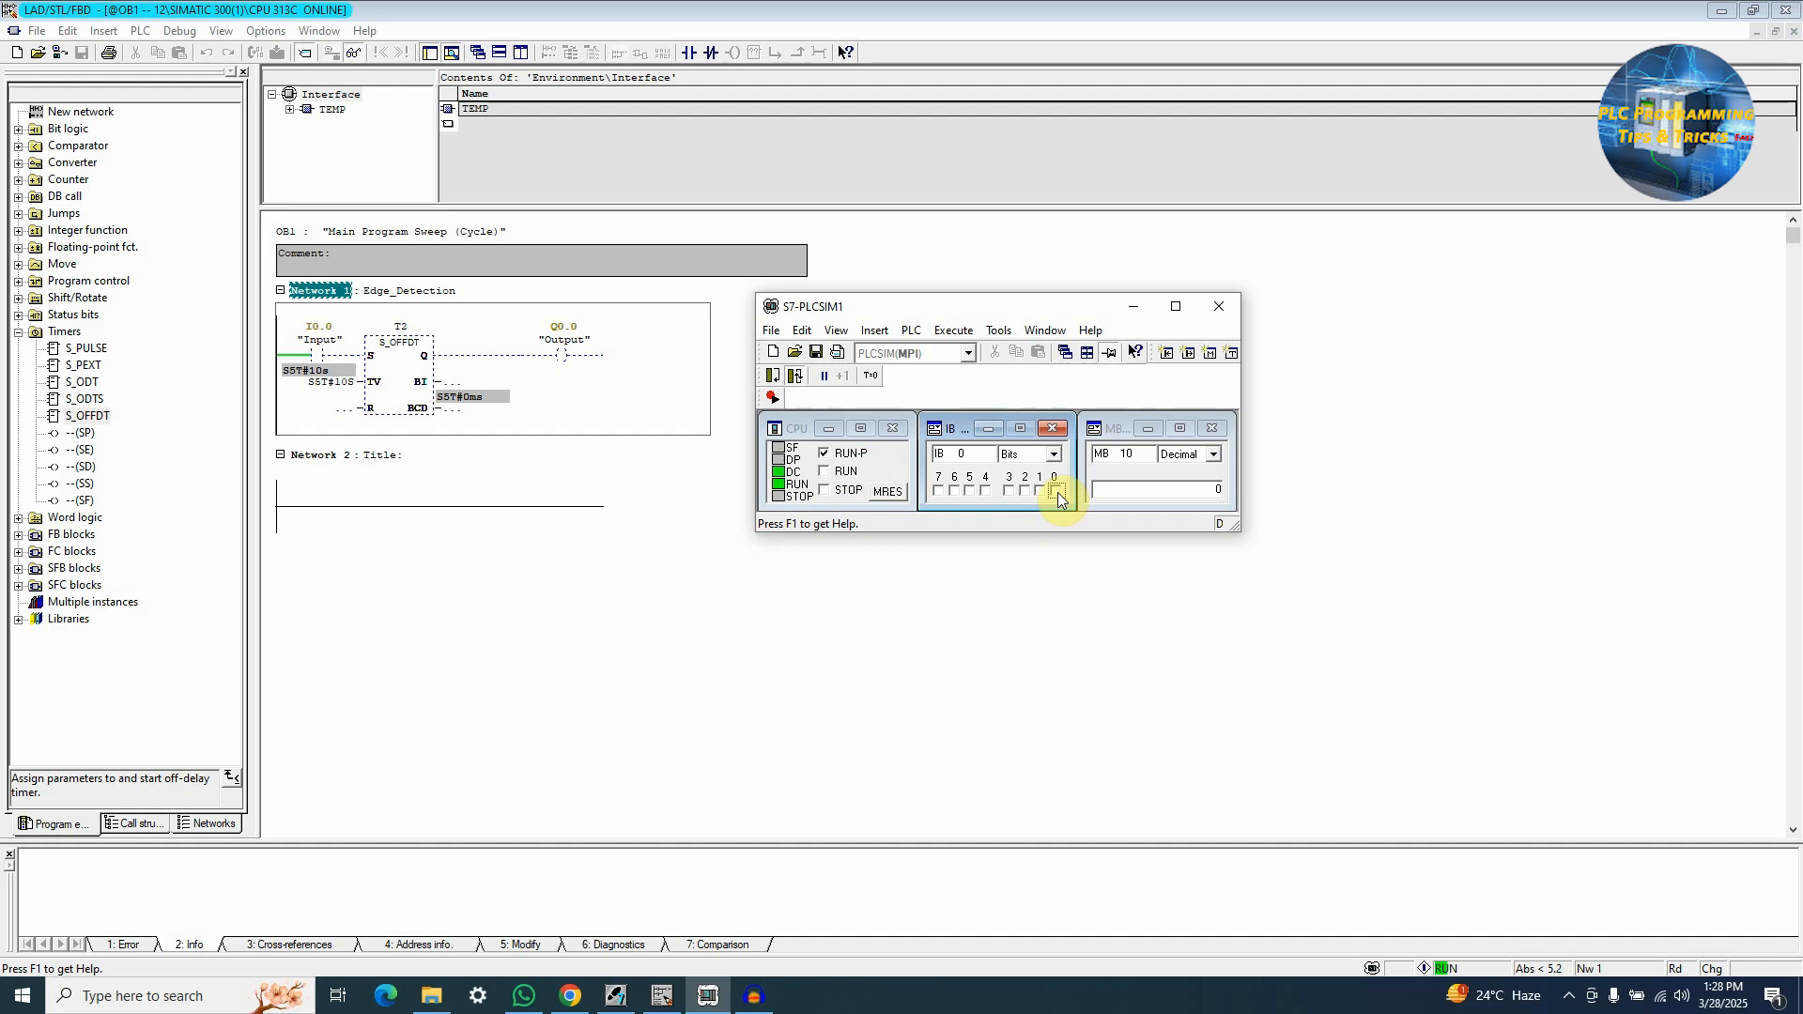
click(1054, 495)
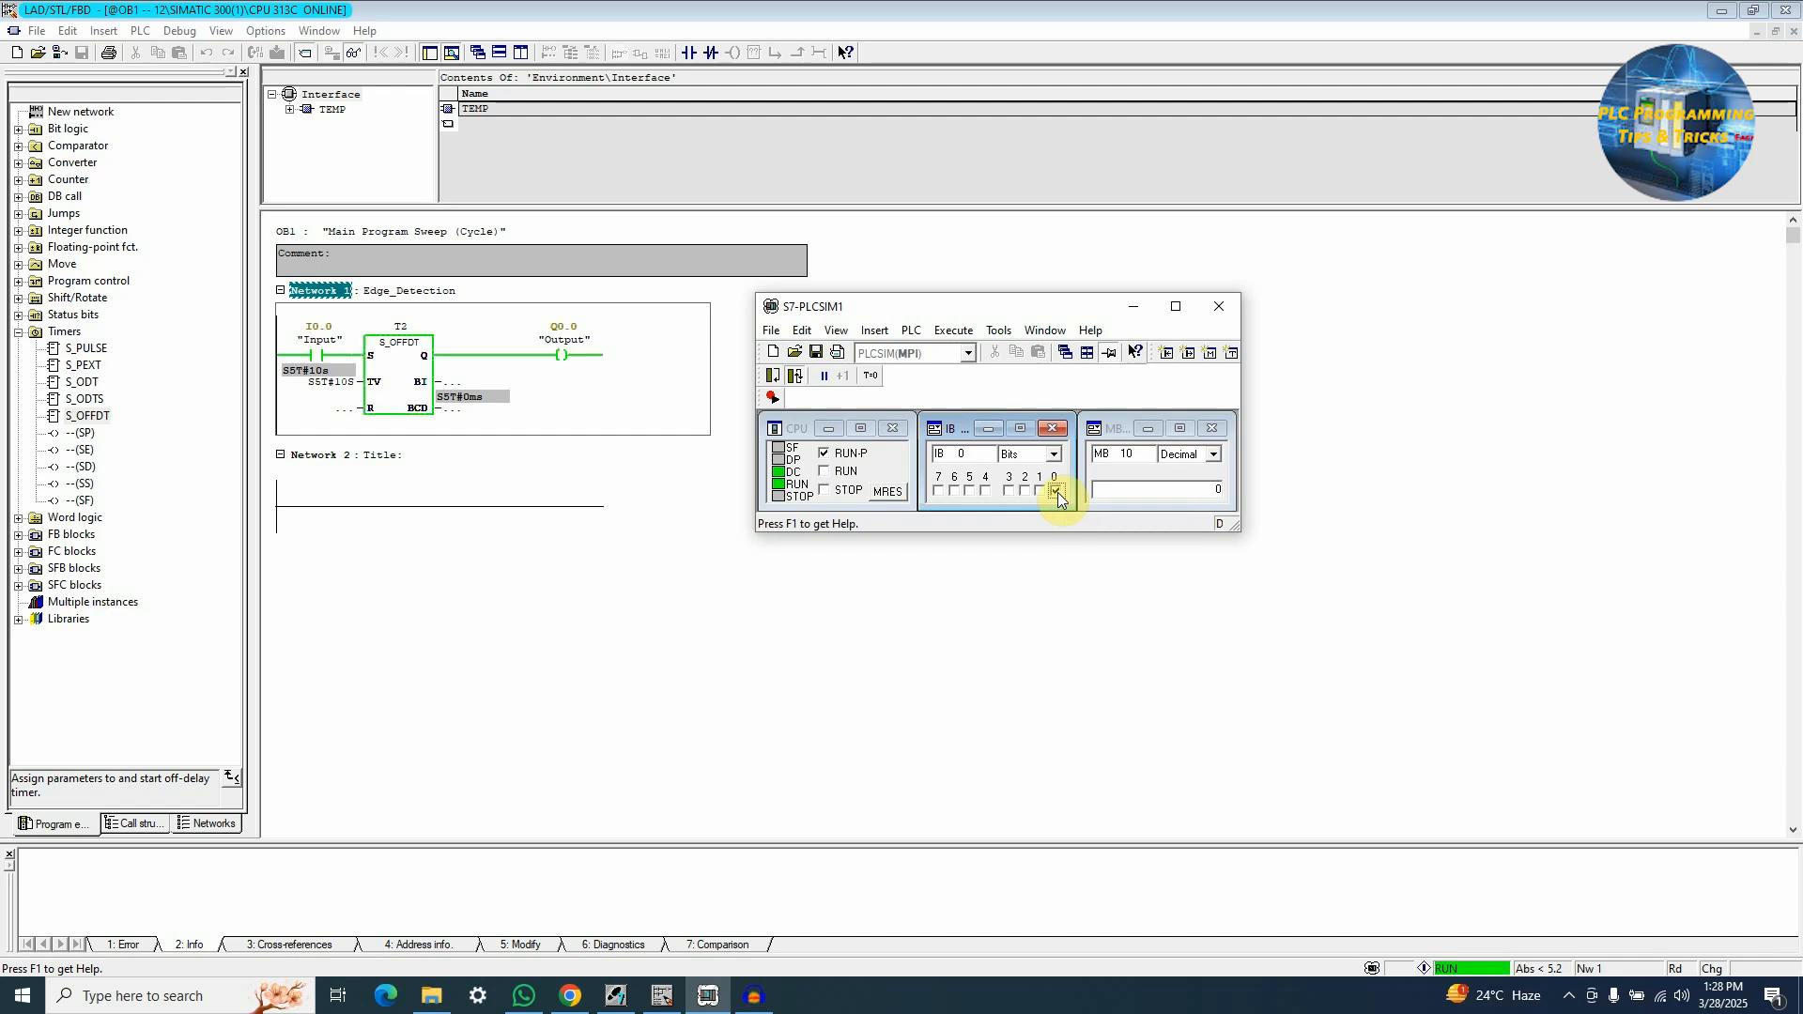
click(1053, 491)
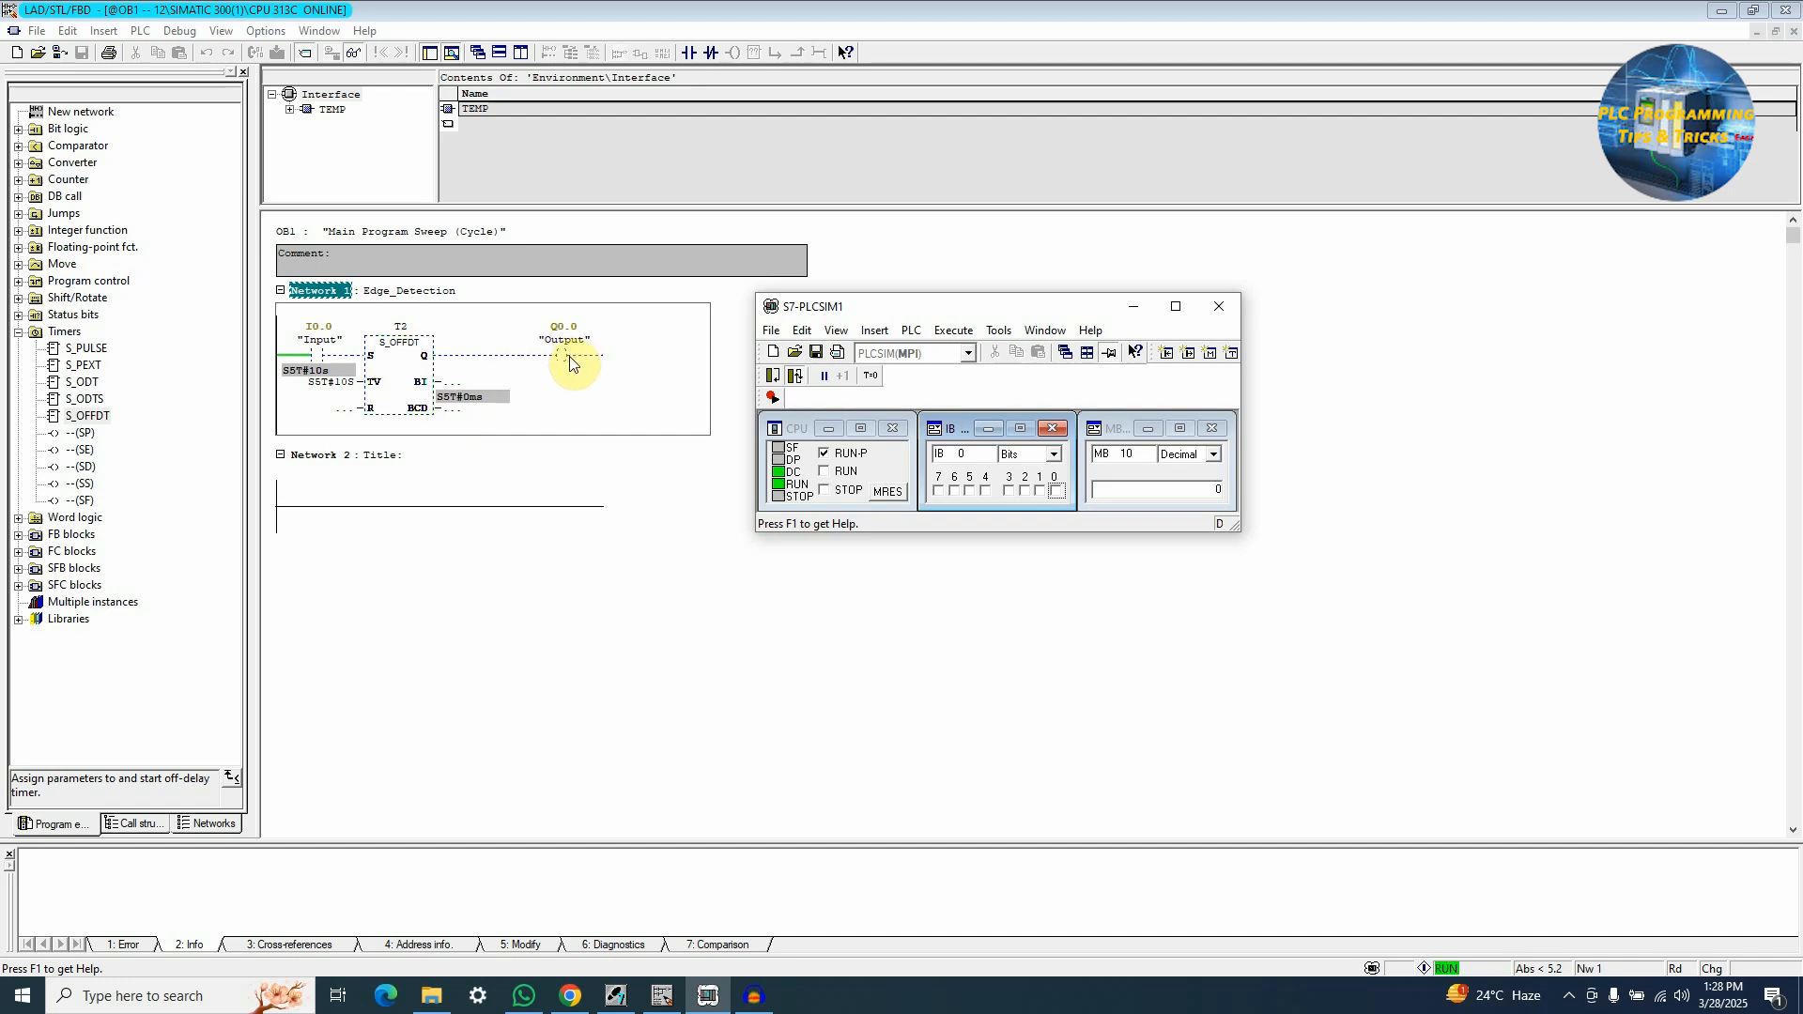
mouse_move(574, 370)
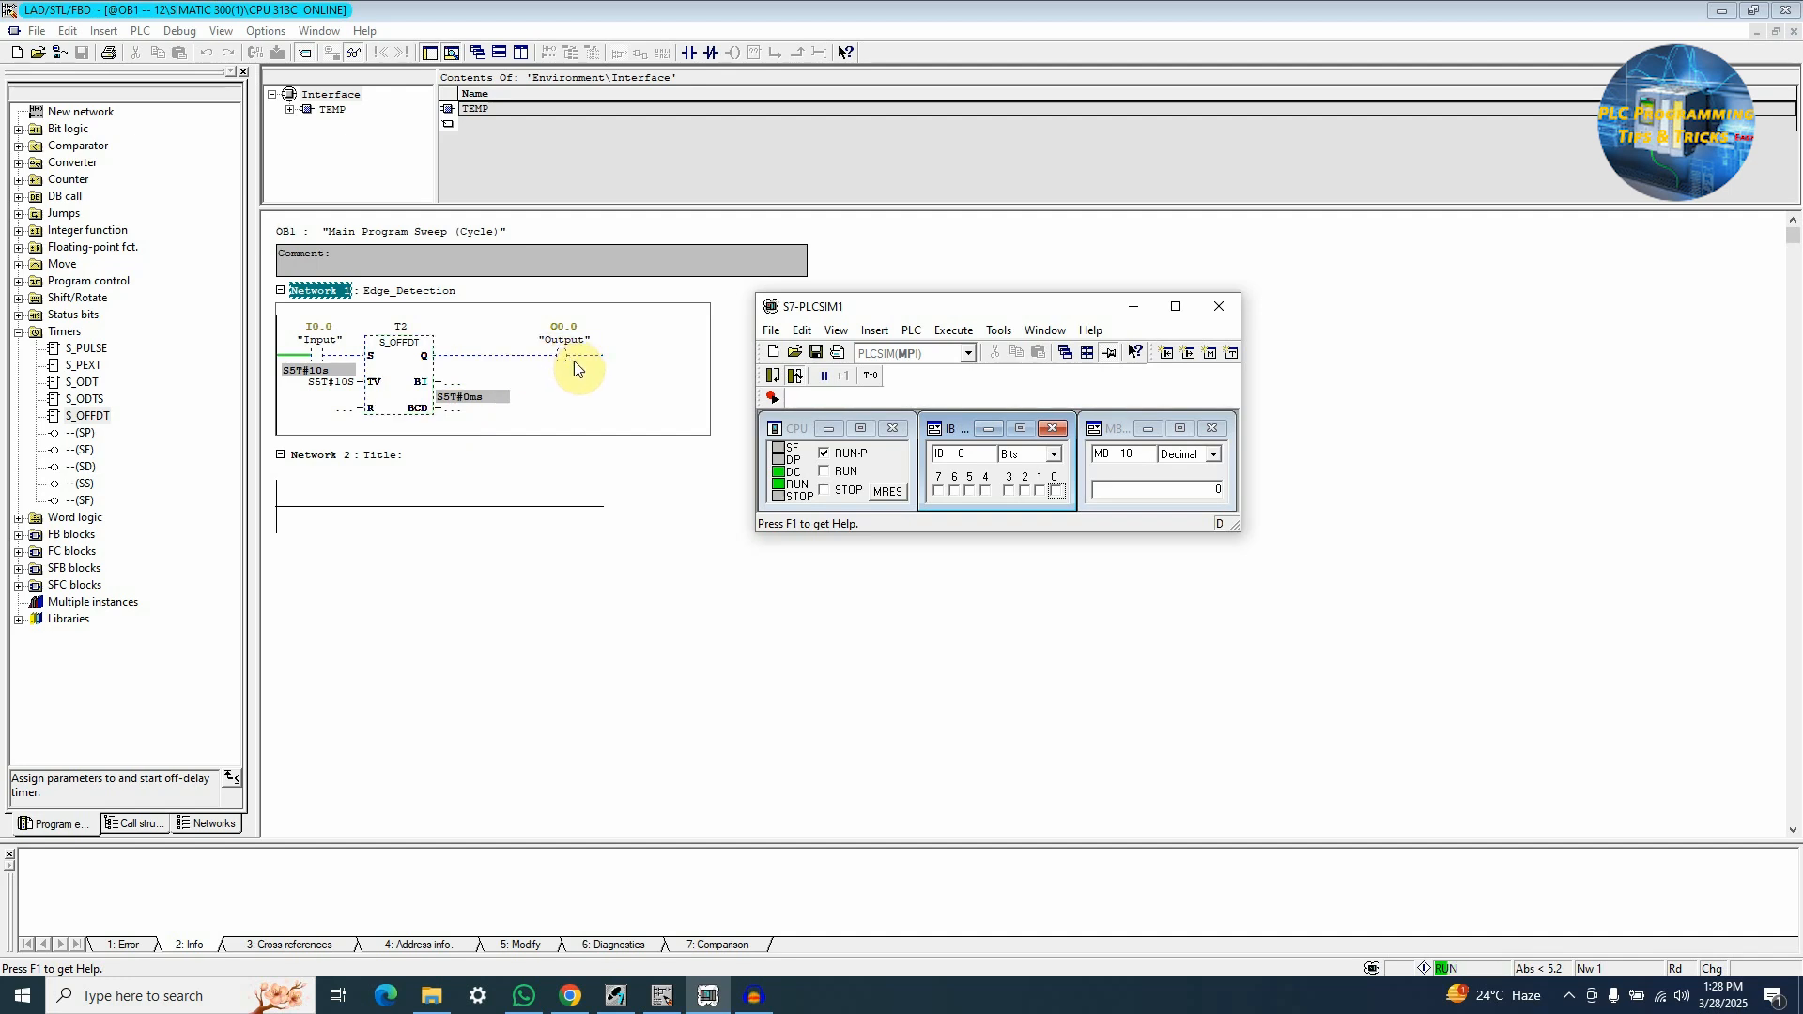